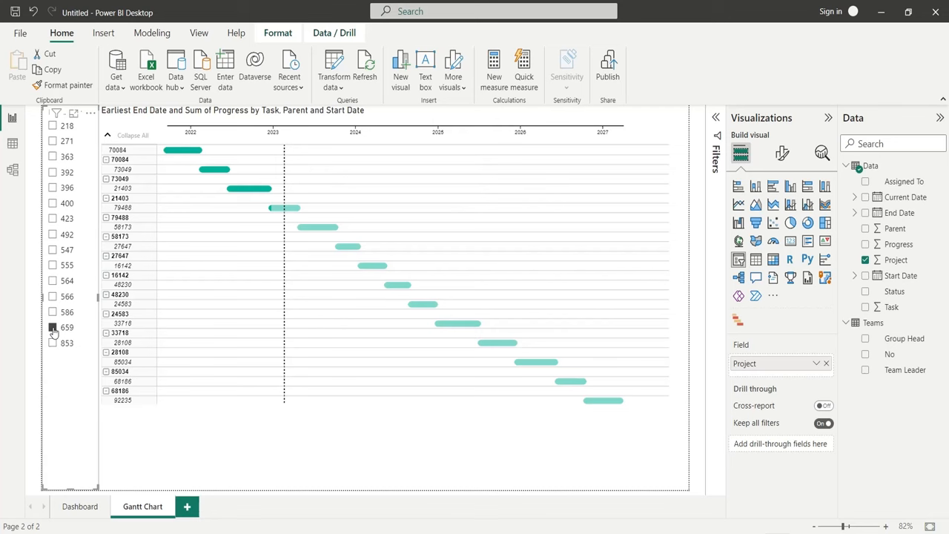
# Review the finished Dashboard and Gantt Chart pages and the Data sheet's Task, Project and Assigned To columns
pyautogui.click(80, 507)
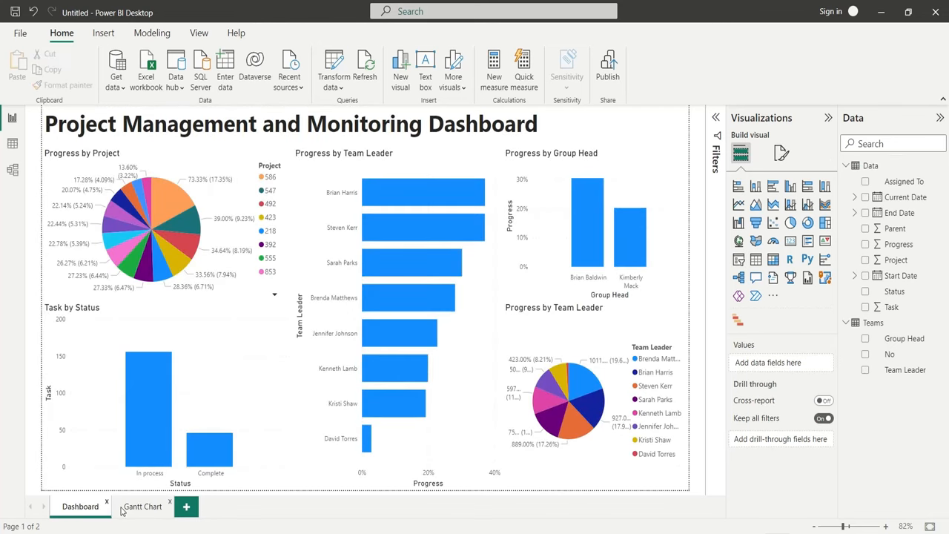
pyautogui.click(178, 244)
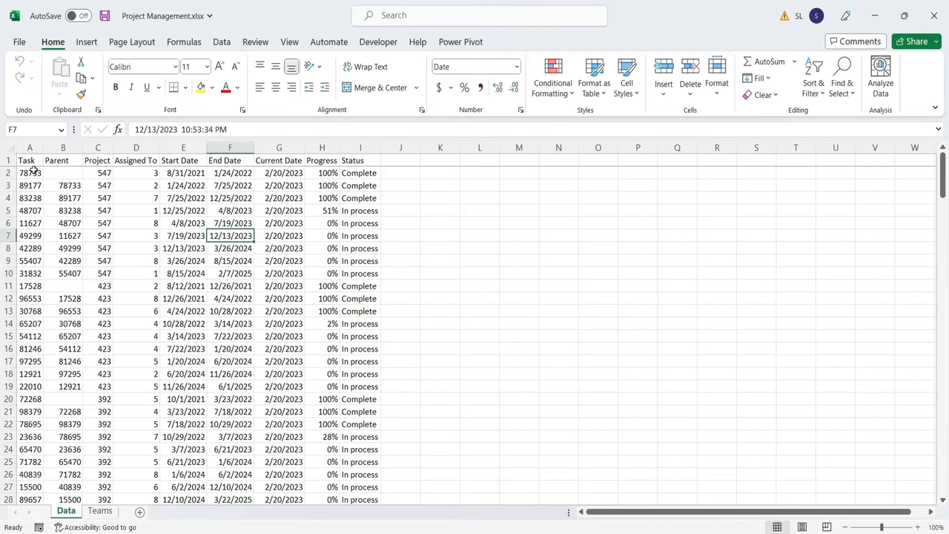
pyautogui.click(29, 160)
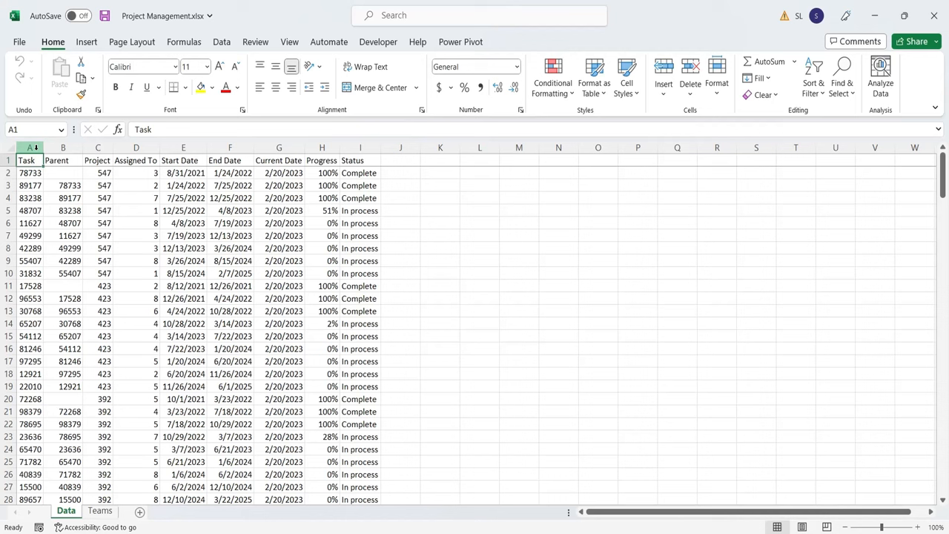
pyautogui.click(63, 160)
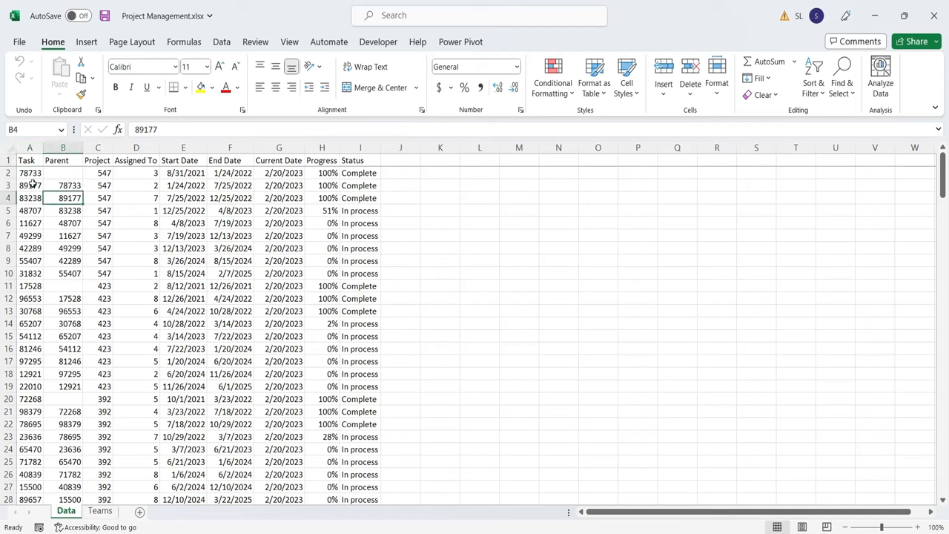
pyautogui.click(29, 199)
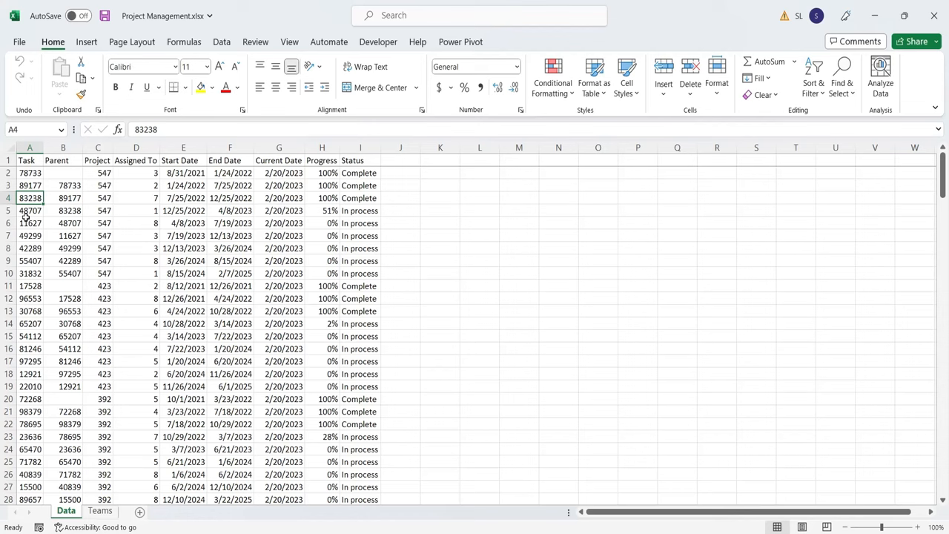
pyautogui.click(98, 160)
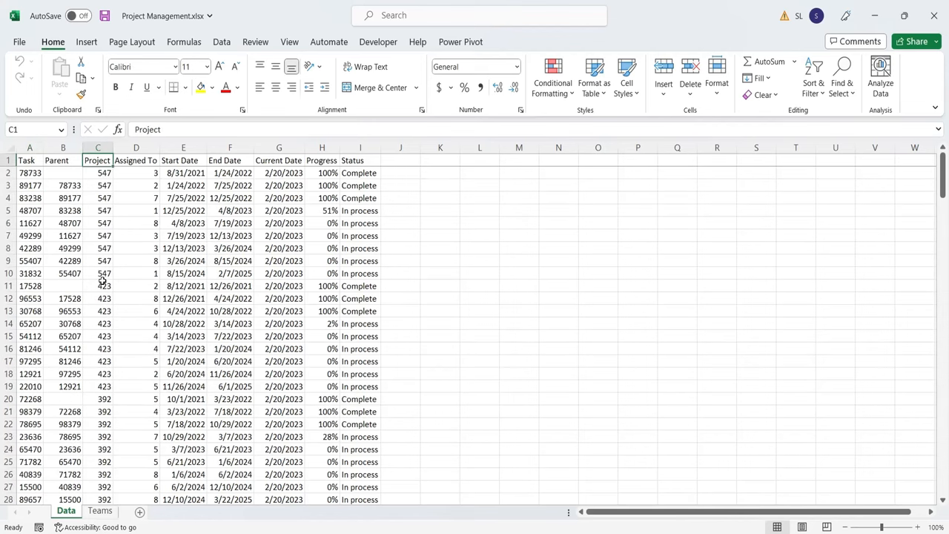
pyautogui.click(136, 160)
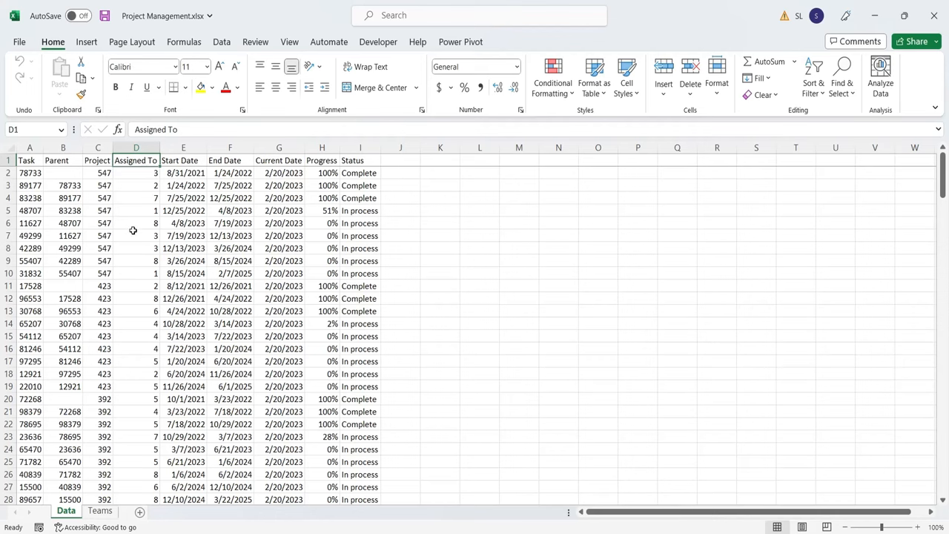
# Review the Teams sheet's Team Leader rows and the Data sheet's Start Date and Current Date columns
pyautogui.click(99, 511)
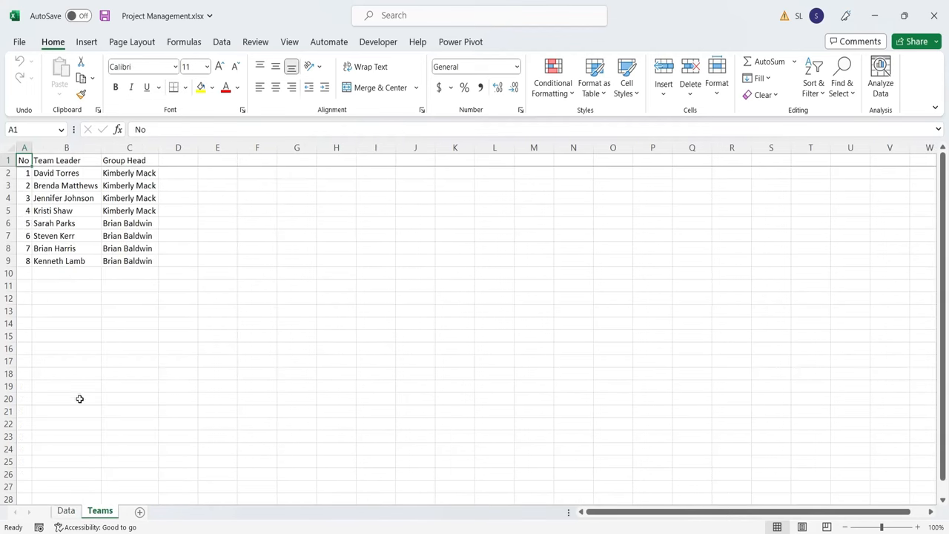
pyautogui.moveTo(23, 172); pyautogui.dragTo(131, 260)
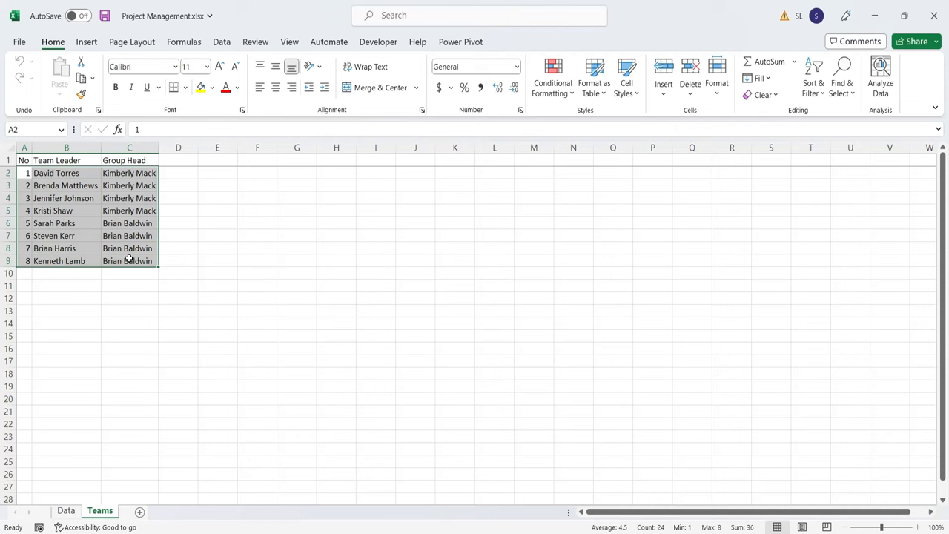
pyautogui.click(65, 160)
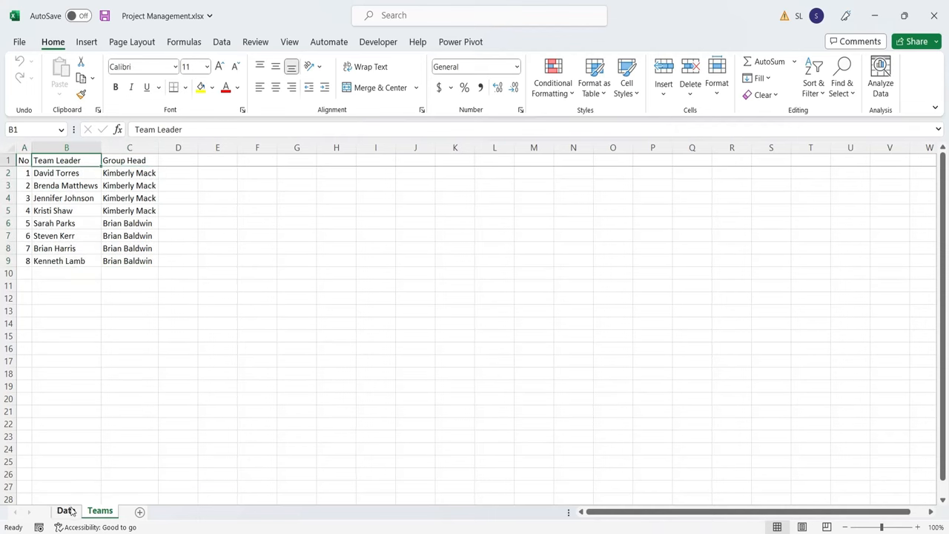
pyautogui.click(65, 510)
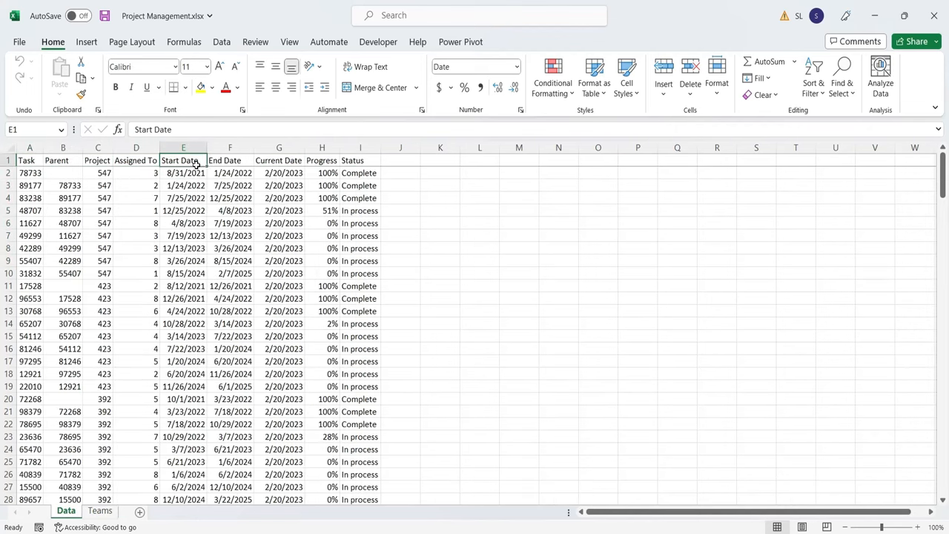
pyautogui.click(230, 172)
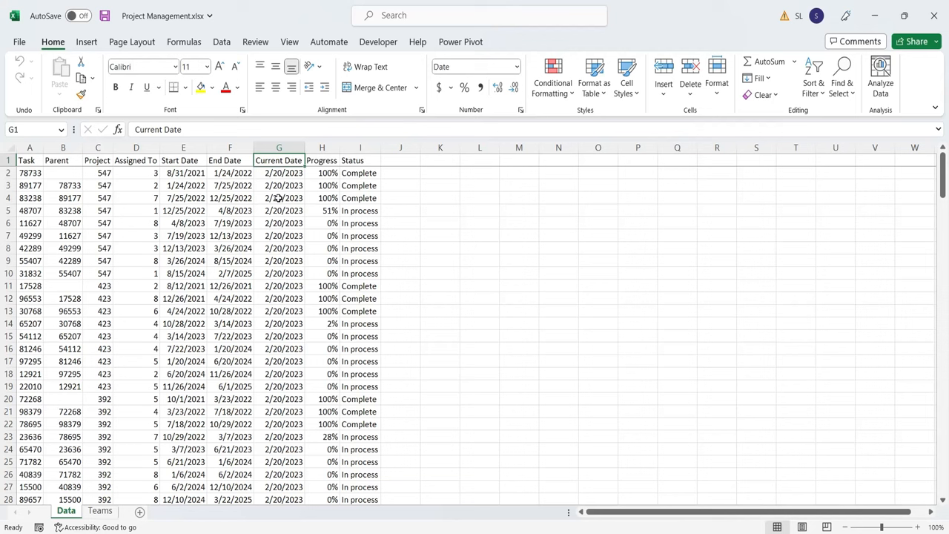
pyautogui.click(322, 160)
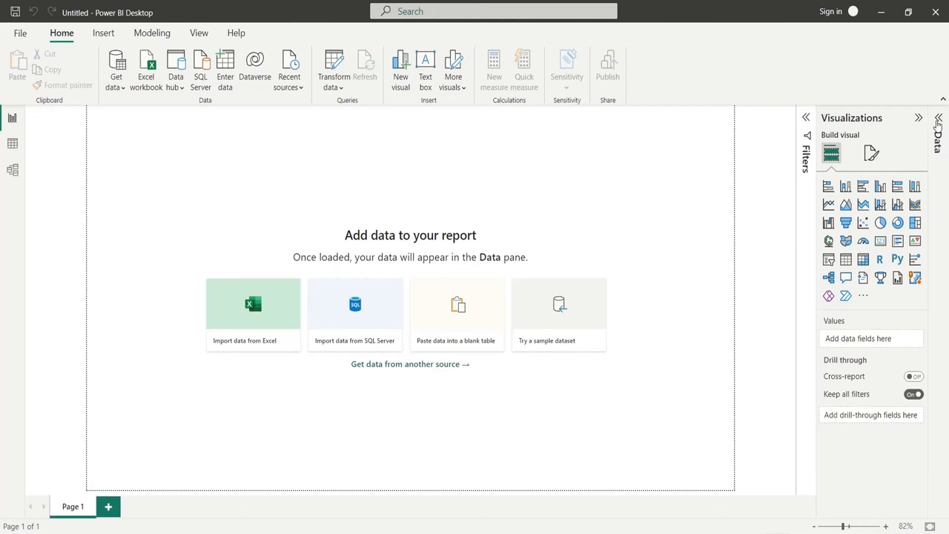
# Connect to an Excel workbook source and choose Project Management.xlsx to load
pyautogui.click(937, 117)
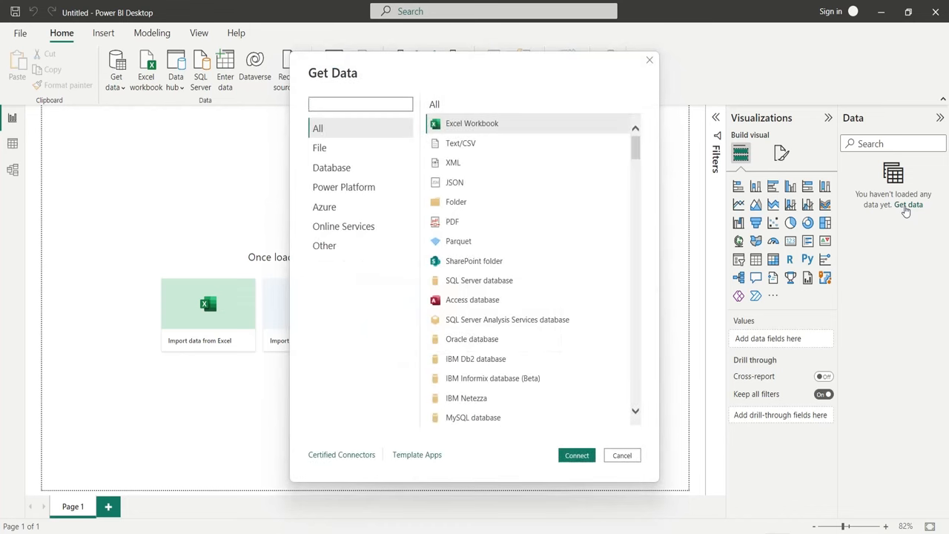
pyautogui.moveTo(592, 421)
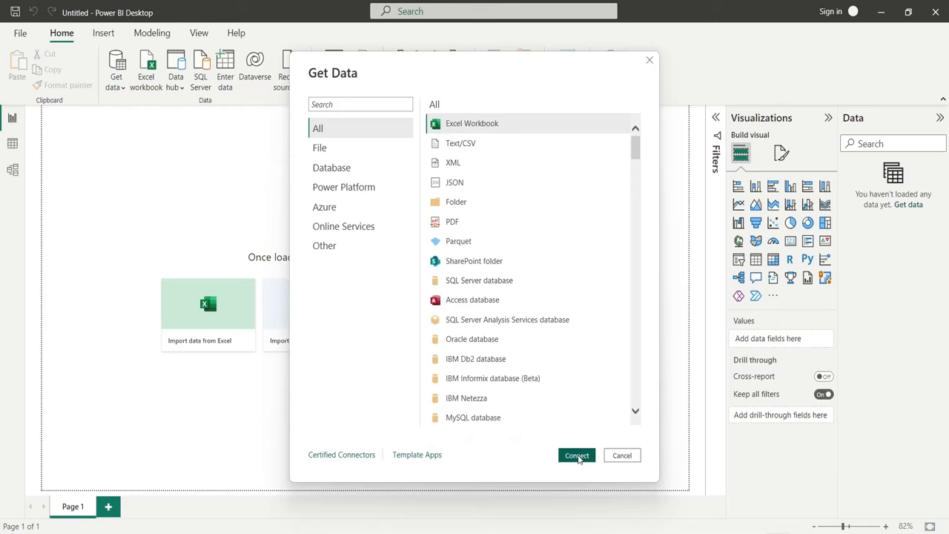
pyautogui.click(575, 455)
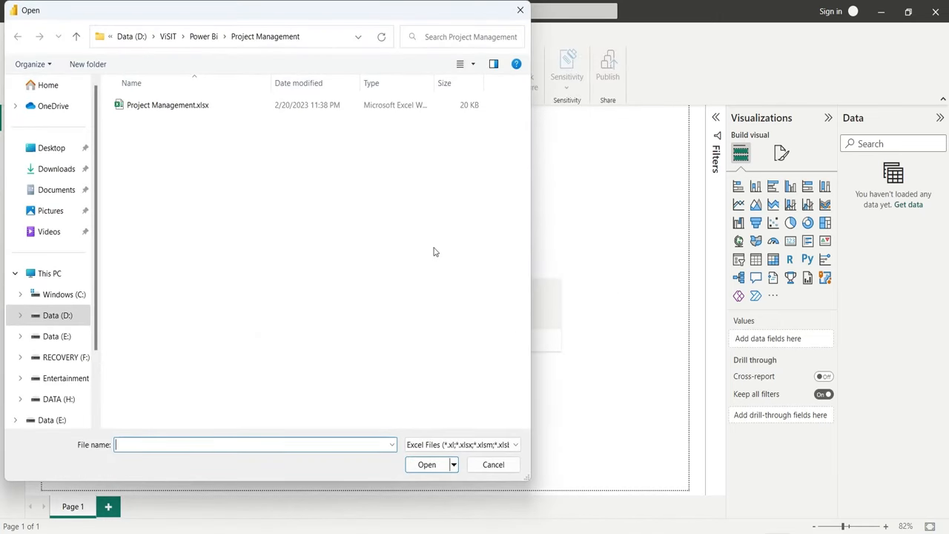
pyautogui.click(168, 104)
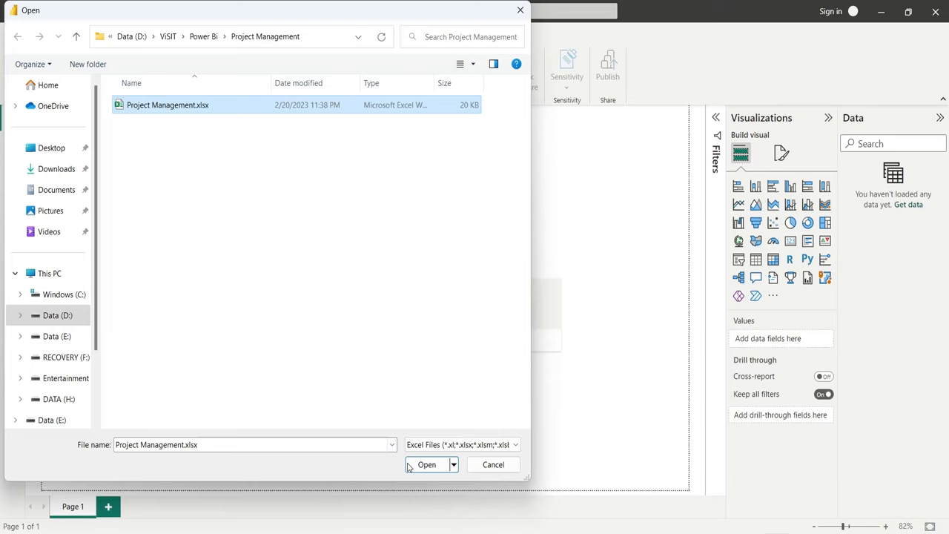
pyautogui.click(427, 464)
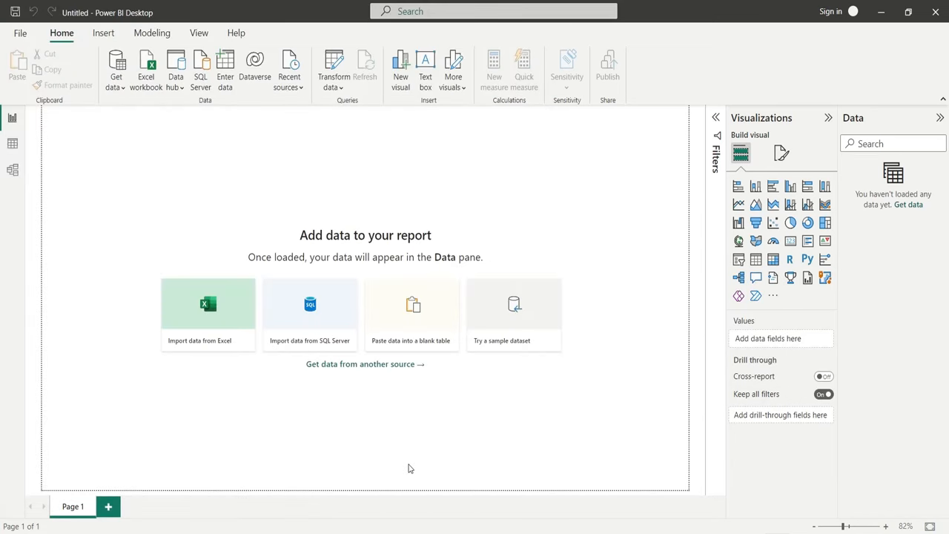
# Load the Data and Teams sheets from the Navigator and expand both tables' fields in the Data pane
pyautogui.click(208, 304)
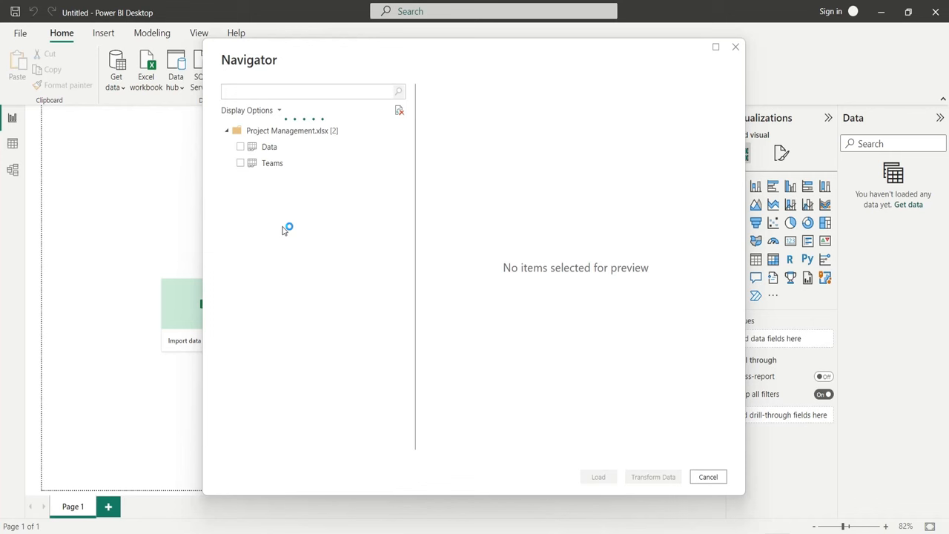
pyautogui.click(240, 147)
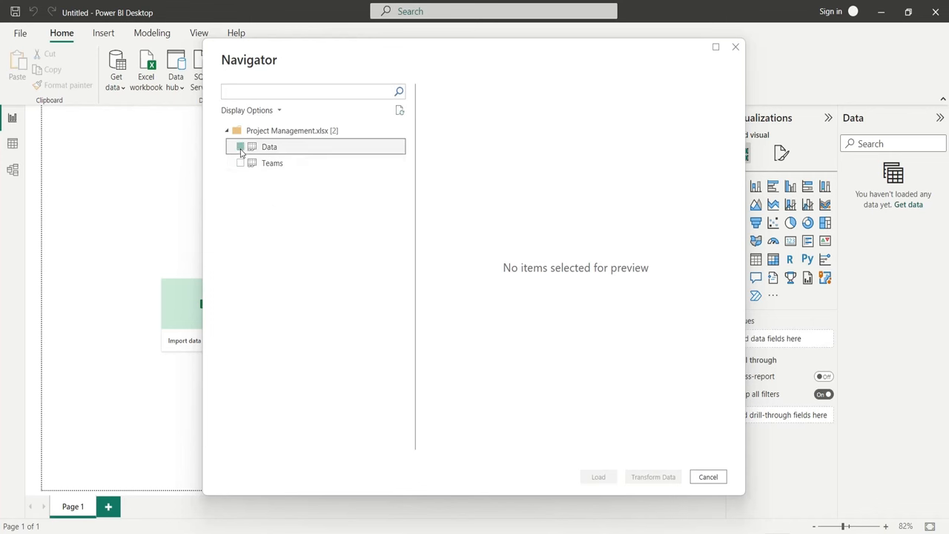
pyautogui.click(240, 163)
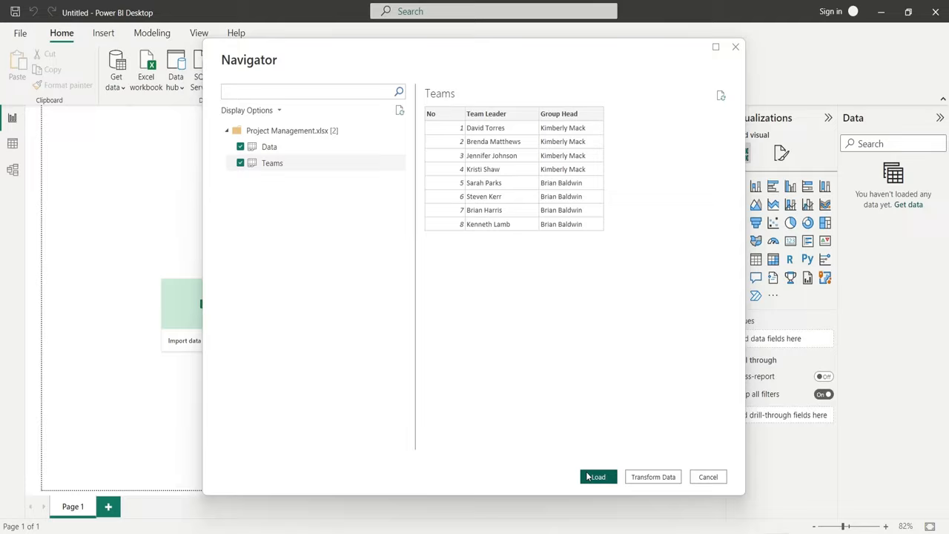
pyautogui.click(596, 476)
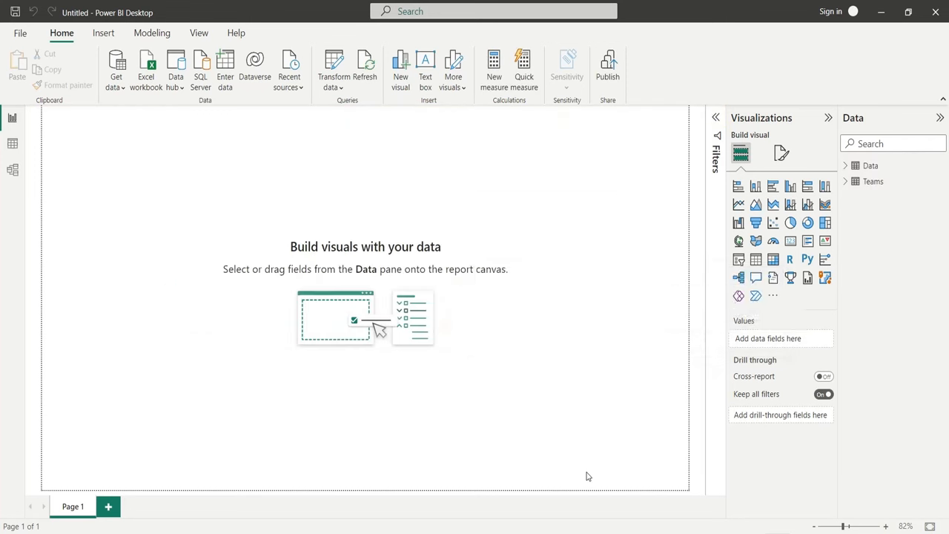
pyautogui.click(846, 166)
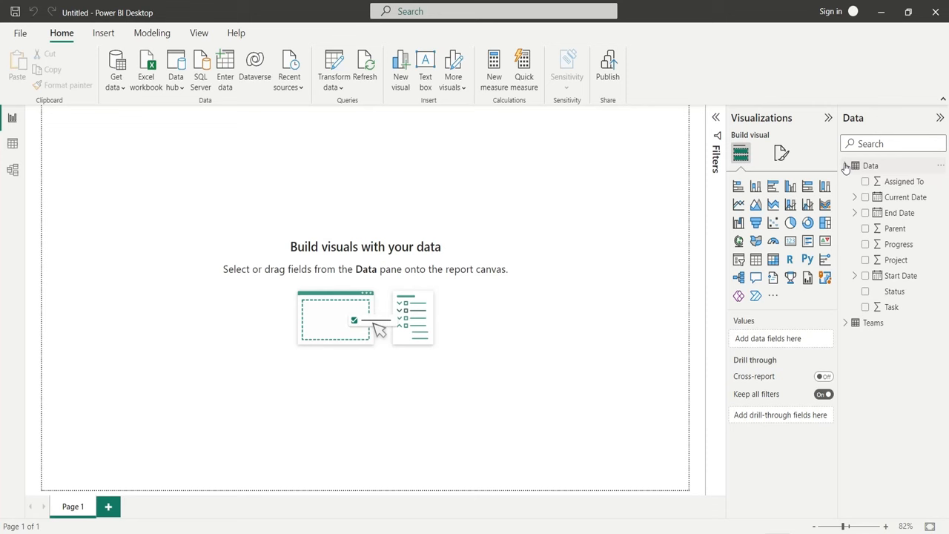
pyautogui.click(845, 323)
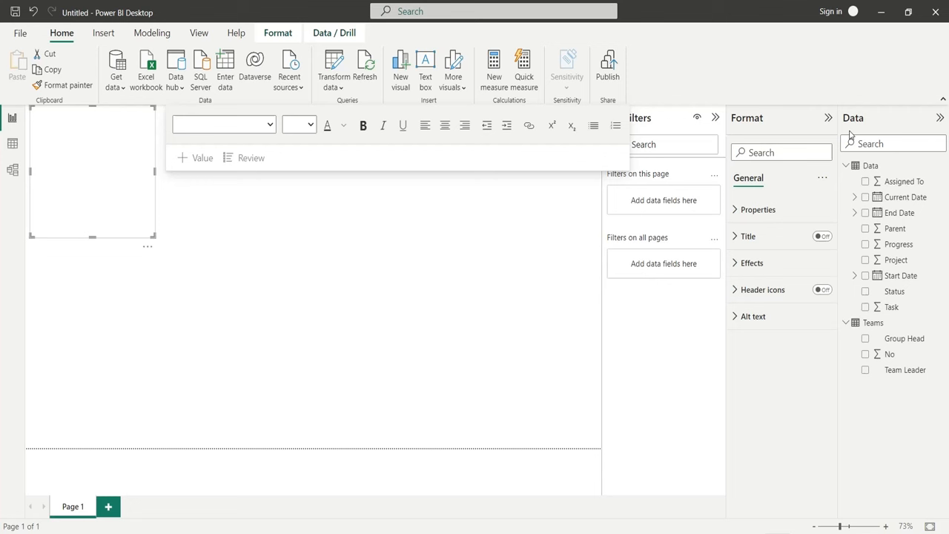
pyautogui.moveTo(27, 169)
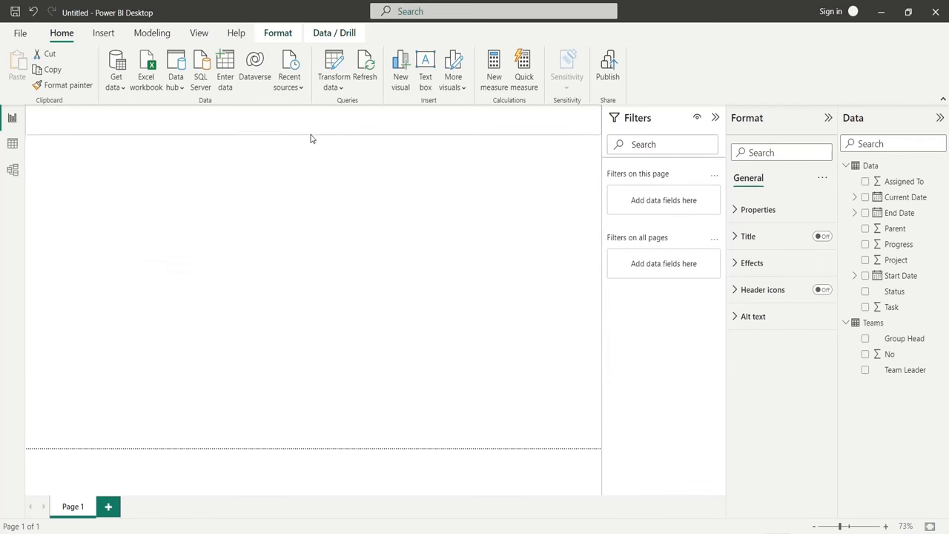
# Add a bold title text box reading 'Project Management and Monitoring Dashboard'
pyautogui.click(424, 71)
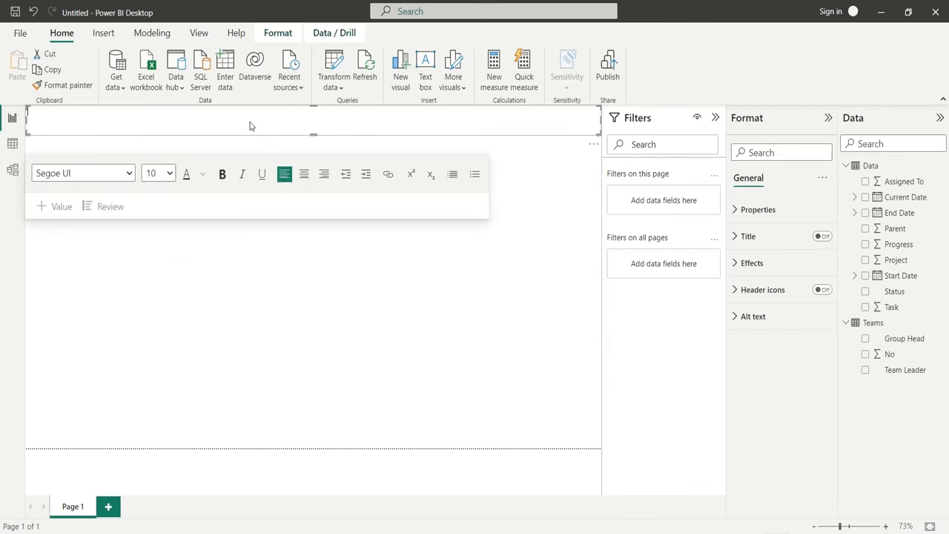
pyautogui.write('Project Management and')
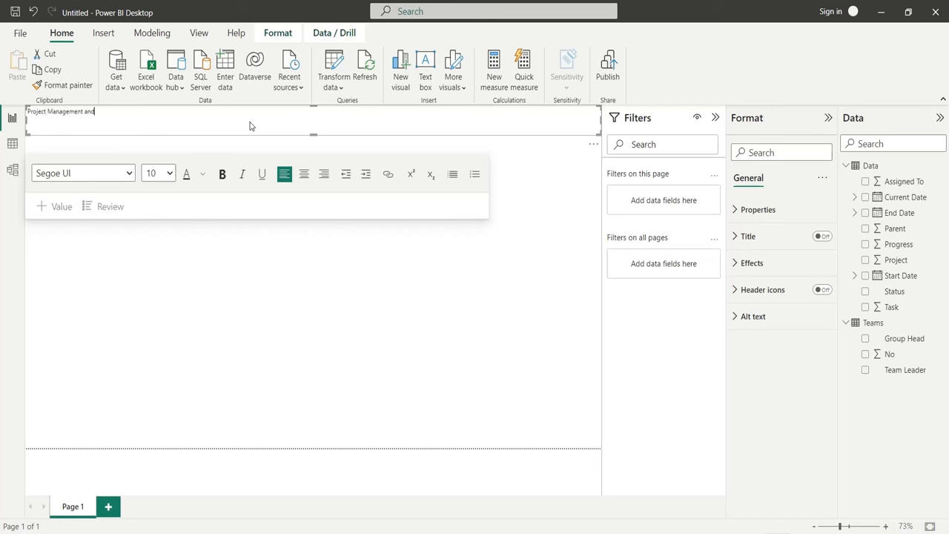
pyautogui.write('Monitoring')
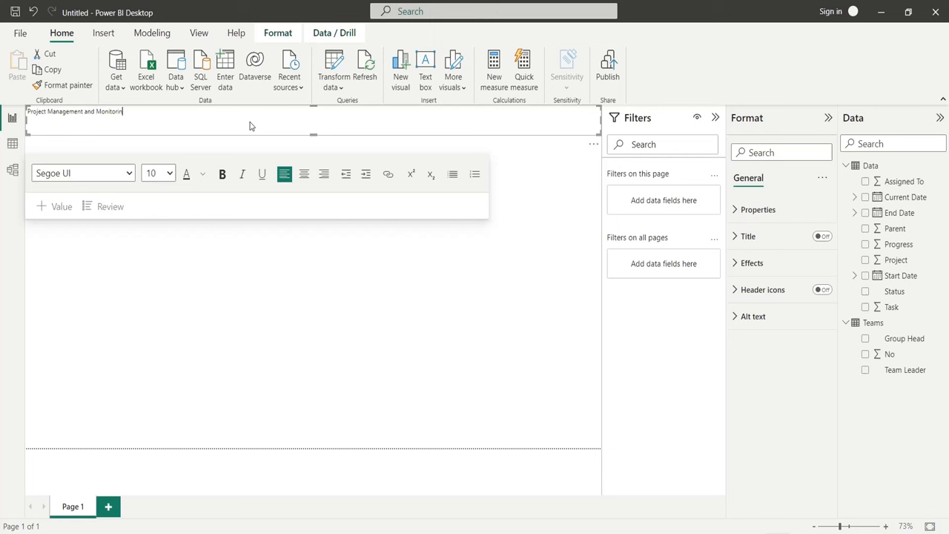
pyautogui.write('Dashboard')
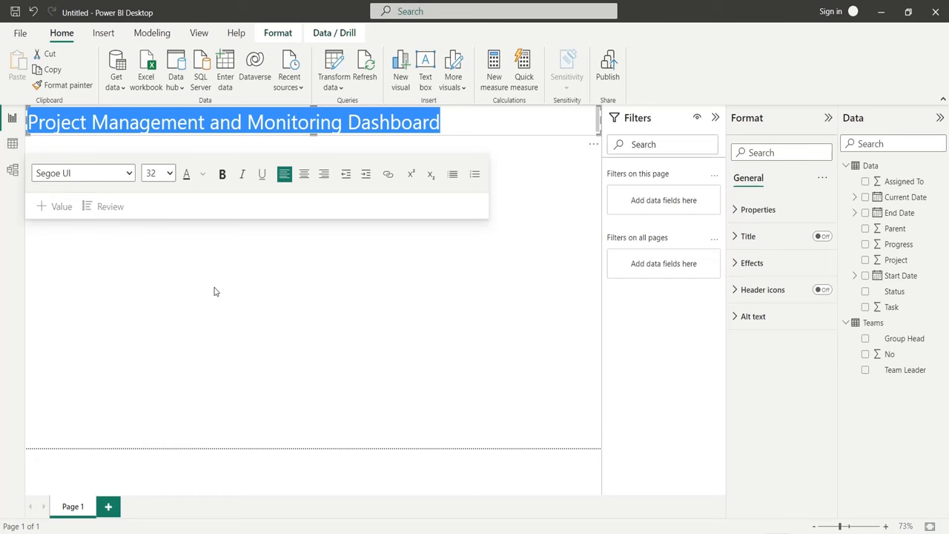
pyautogui.click(222, 174)
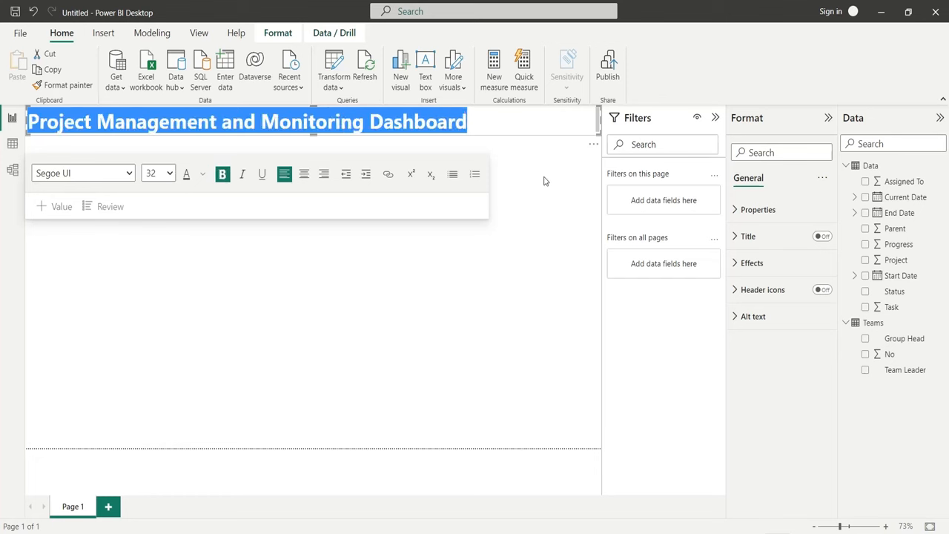
pyautogui.click(332, 144)
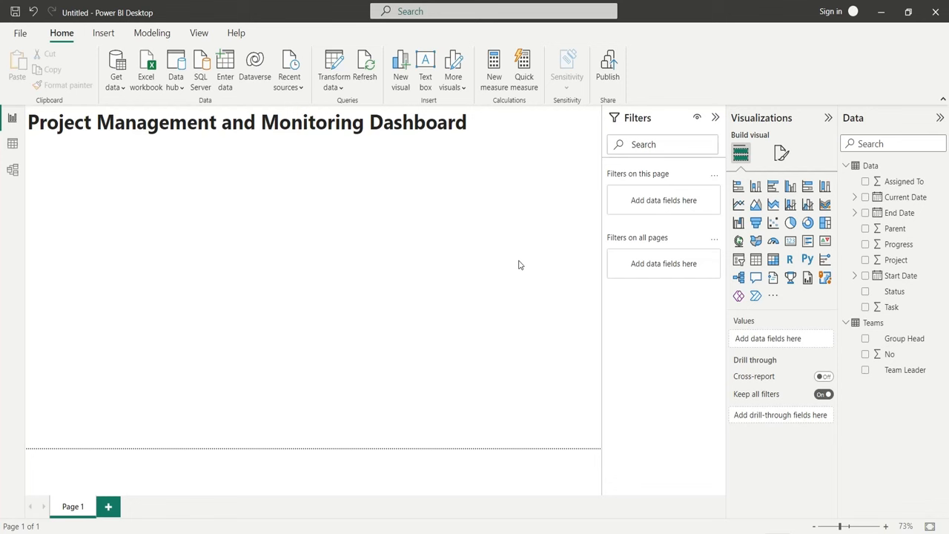
pyautogui.moveTo(445, 261)
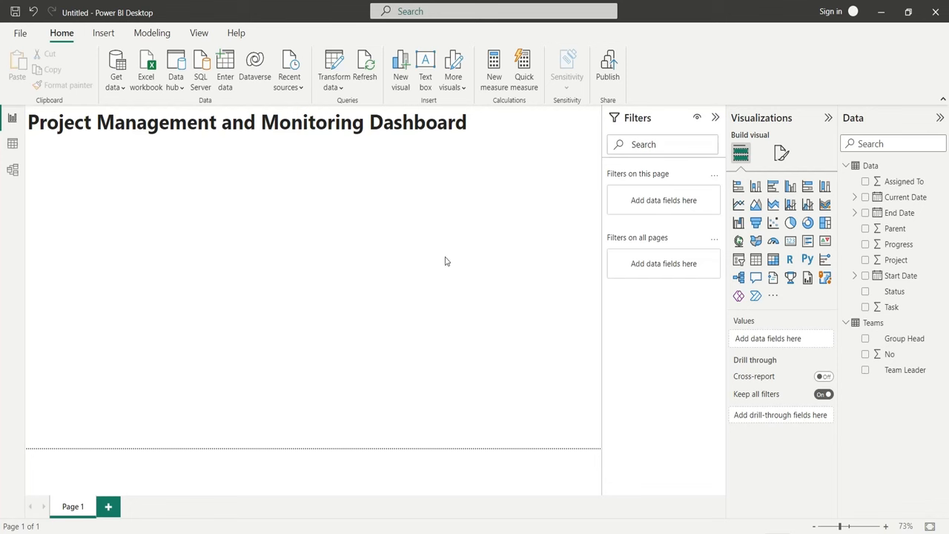
pyautogui.moveTo(457, 260)
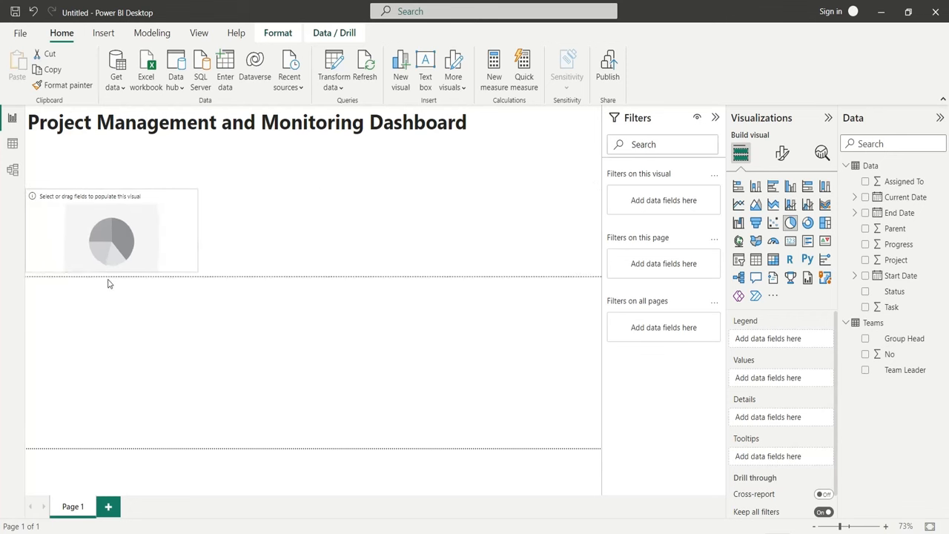
# Fill the pie chart with Project as legend and Progress as values
pyautogui.click(112, 238)
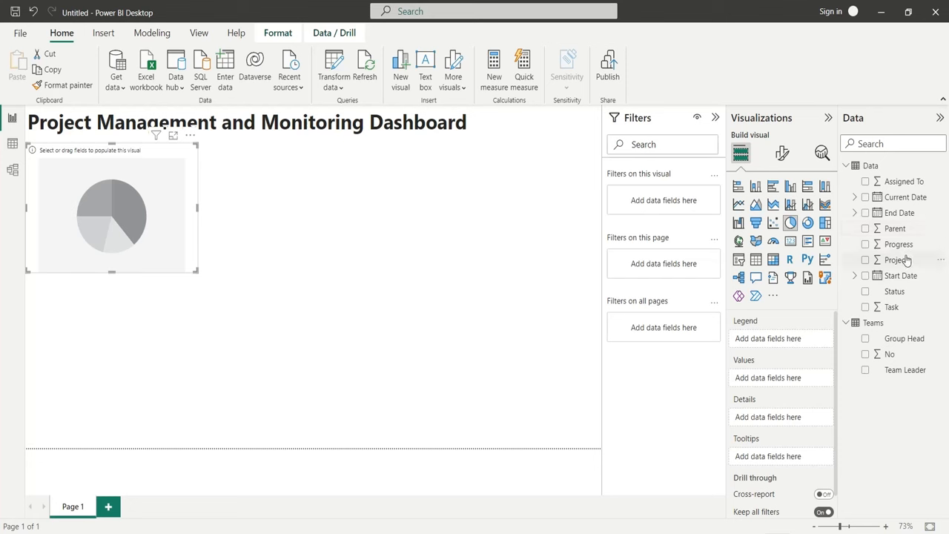
pyautogui.click(866, 260)
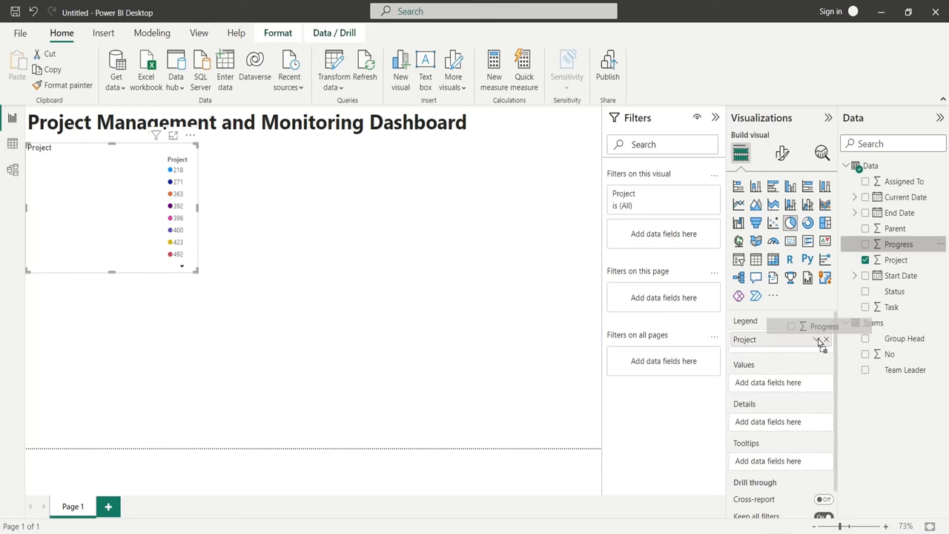
pyautogui.click(866, 243)
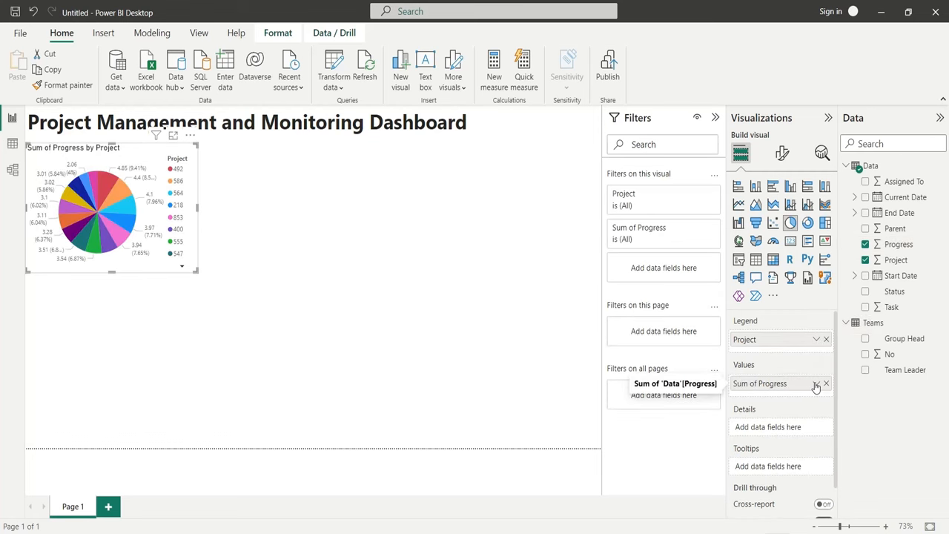
pyautogui.click(816, 382)
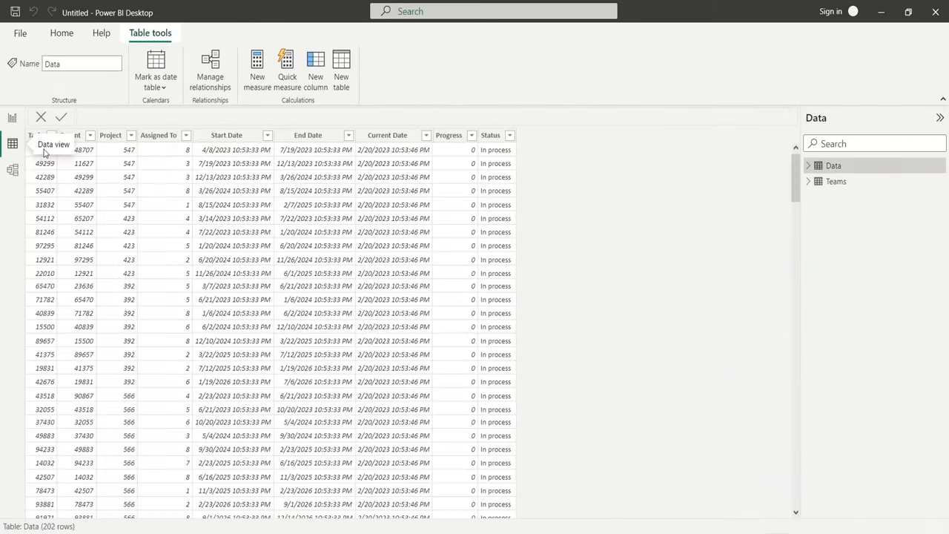
# Format the Progress column as a percentage in Data view and return to the report
pyautogui.click(448, 135)
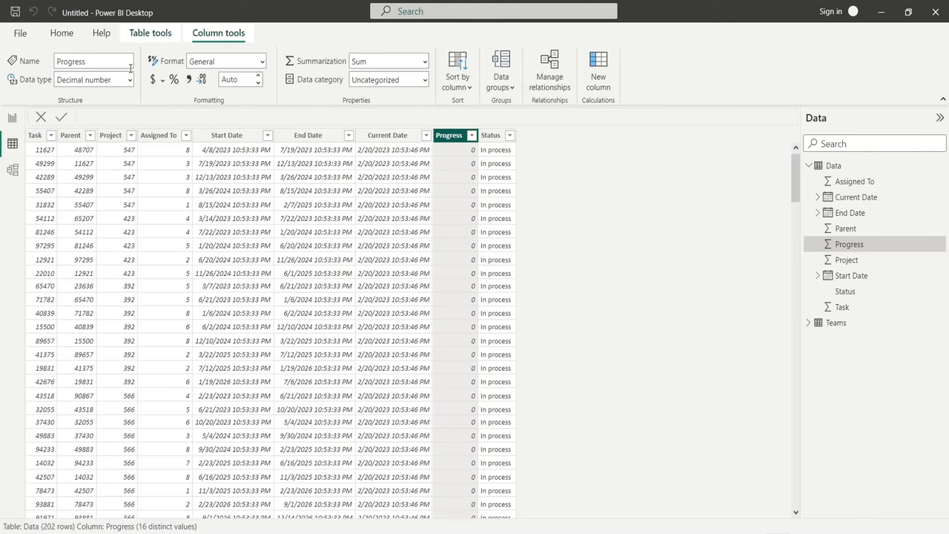
pyautogui.click(175, 80)
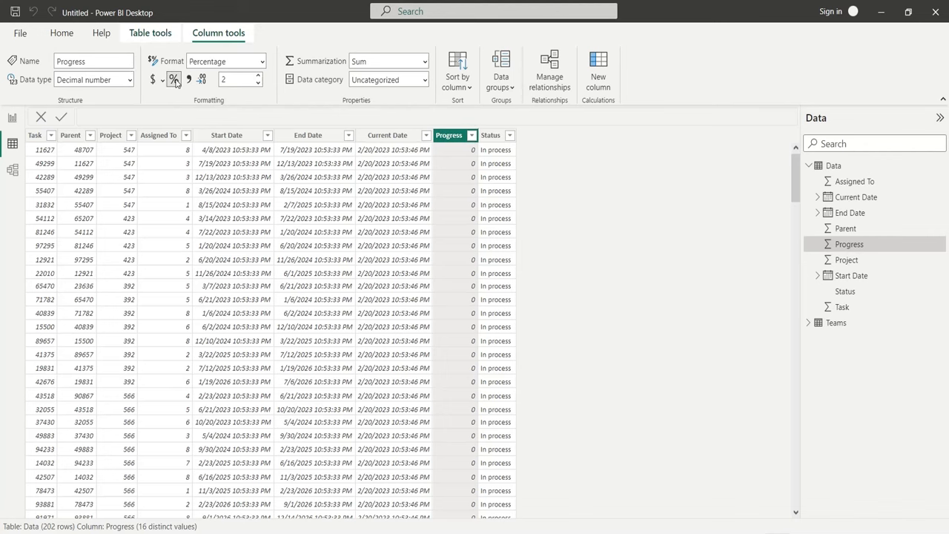
pyautogui.click(174, 80)
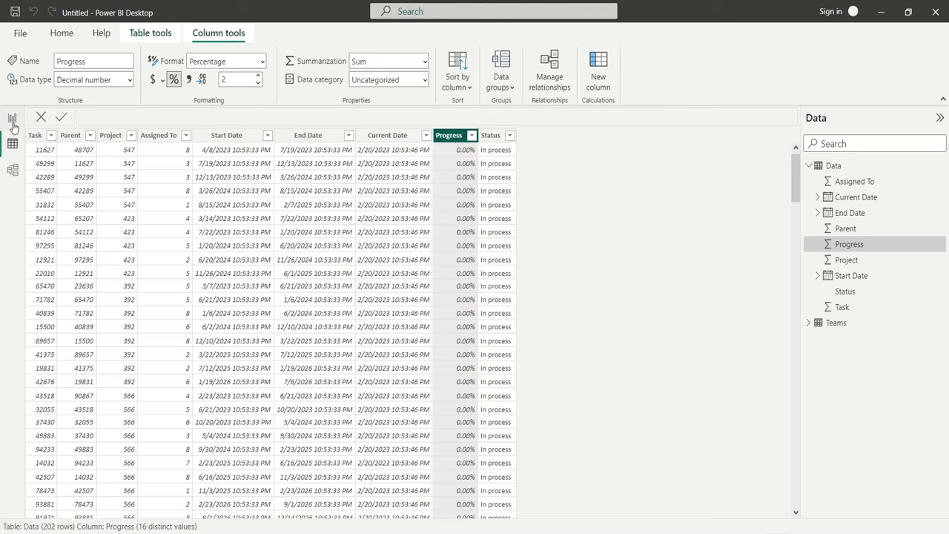
pyautogui.click(12, 118)
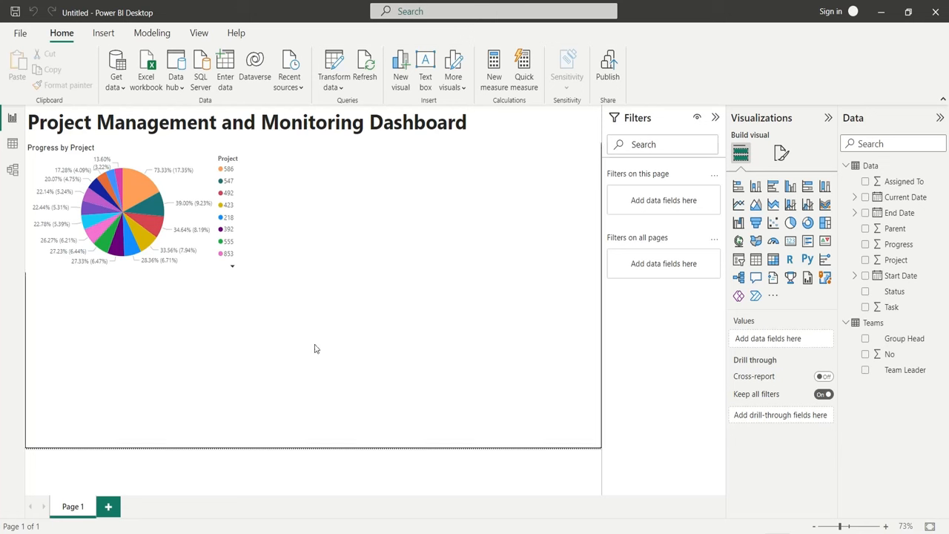
pyautogui.moveTo(756, 187)
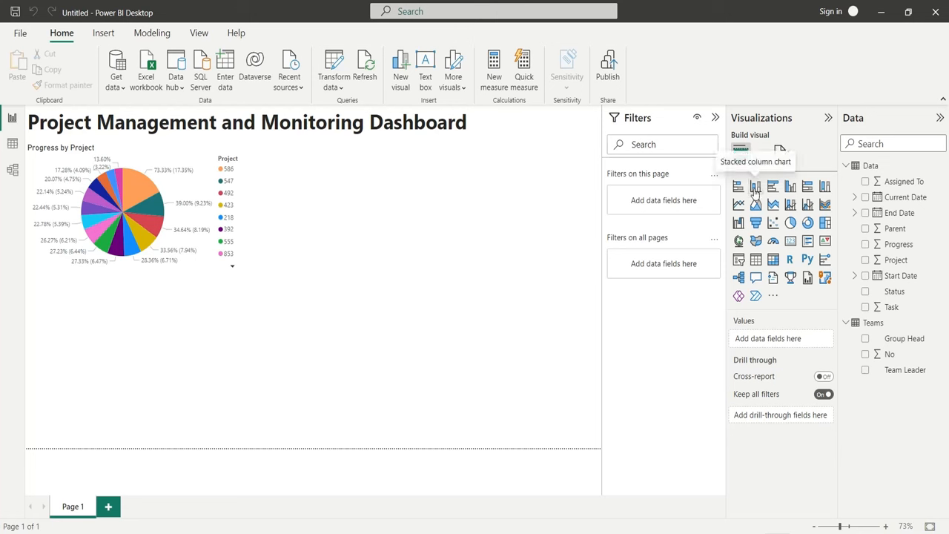
# Add a stacked column chart of Task by Status with the Task values aggregated as Count
pyautogui.click(757, 186)
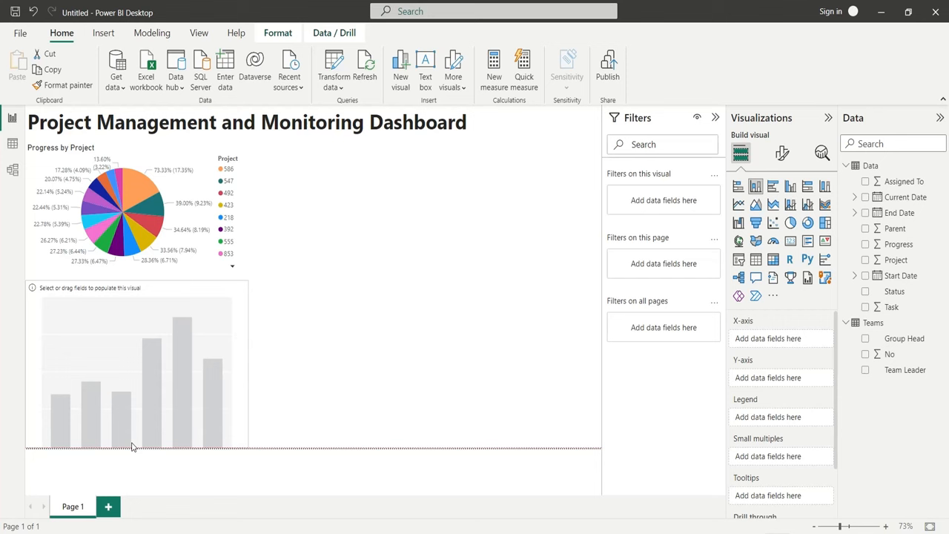
pyautogui.click(133, 363)
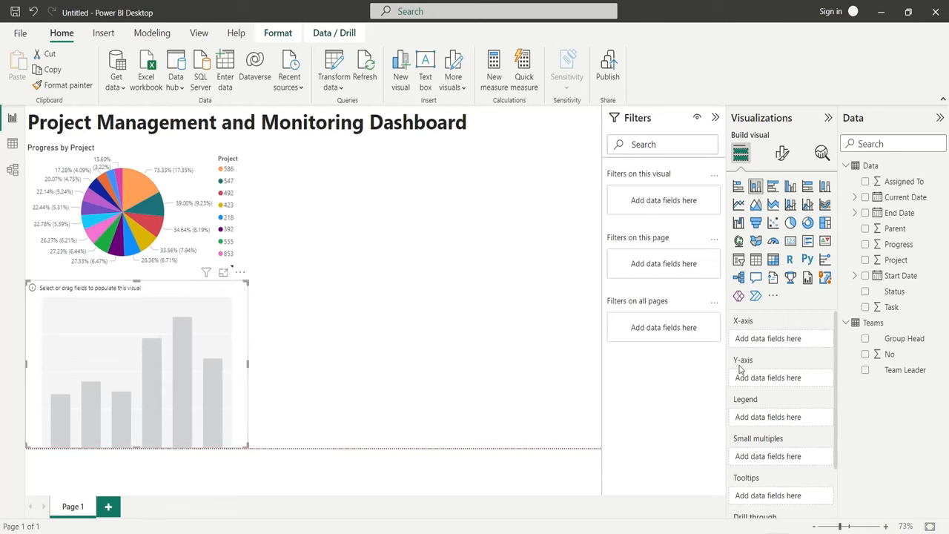
pyautogui.moveTo(896, 307)
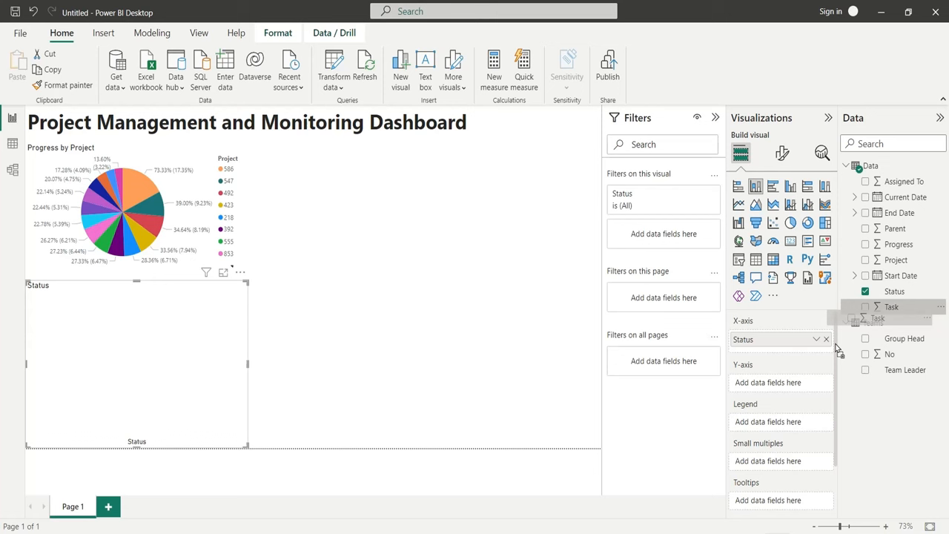
pyautogui.click(816, 383)
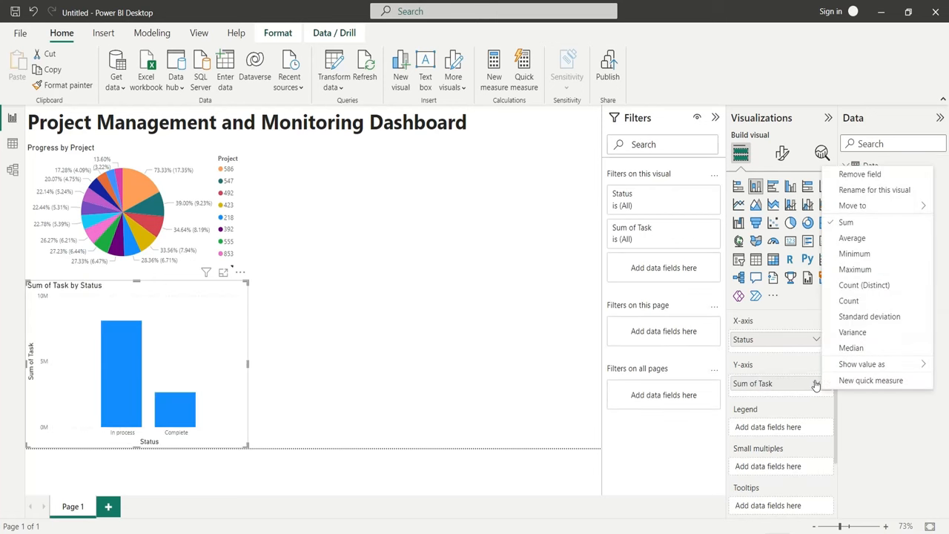
pyautogui.click(848, 299)
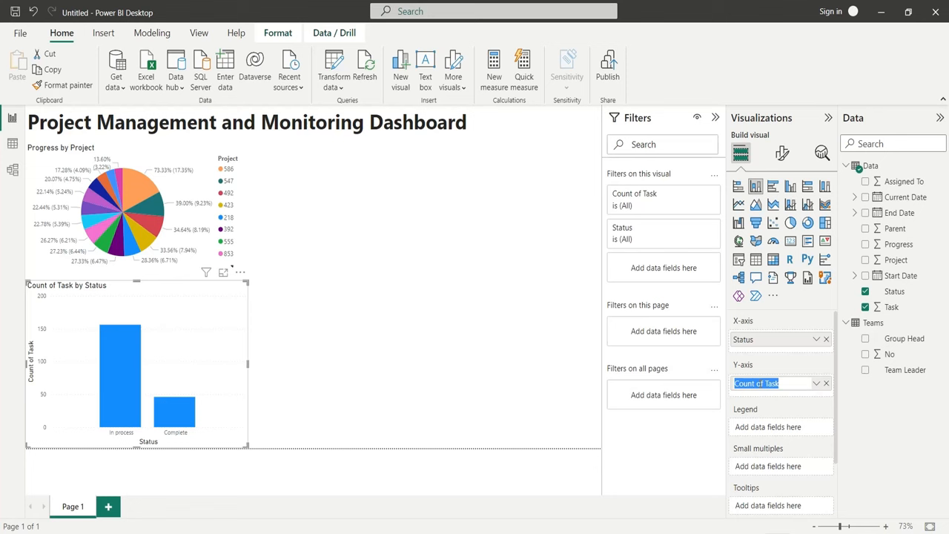
pyautogui.moveTo(756, 382)
pyautogui.write('Task')
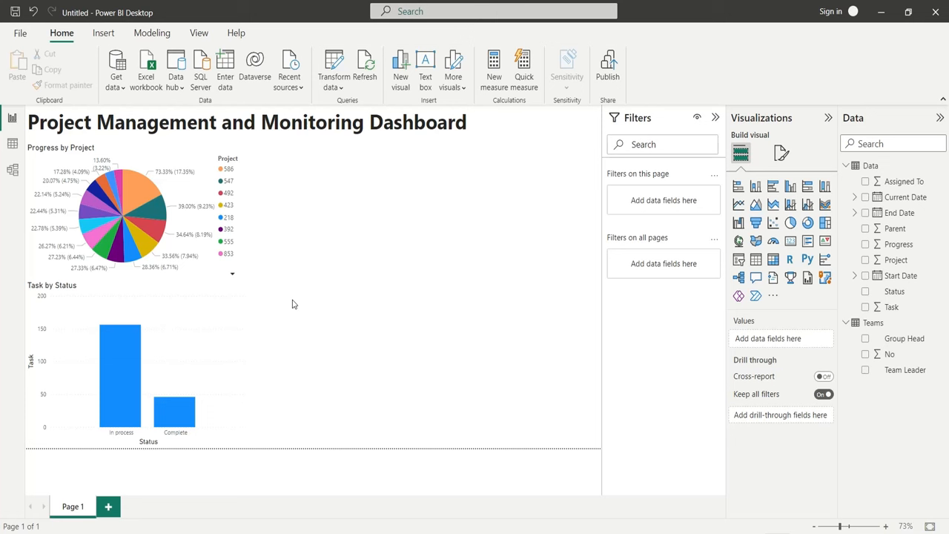
pyautogui.moveTo(755, 186)
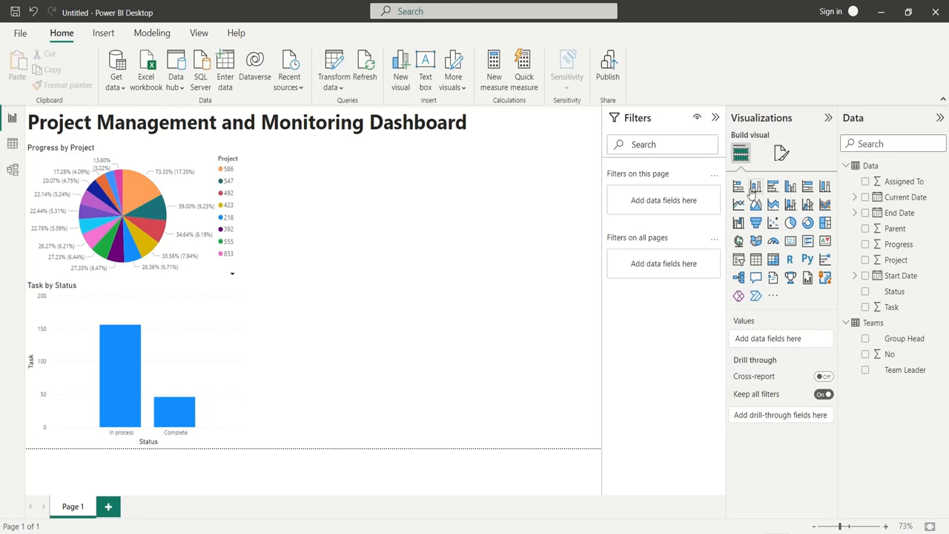
# Add a clustered bar chart with Progress as values for Progress by Team Leader
pyautogui.click(755, 186)
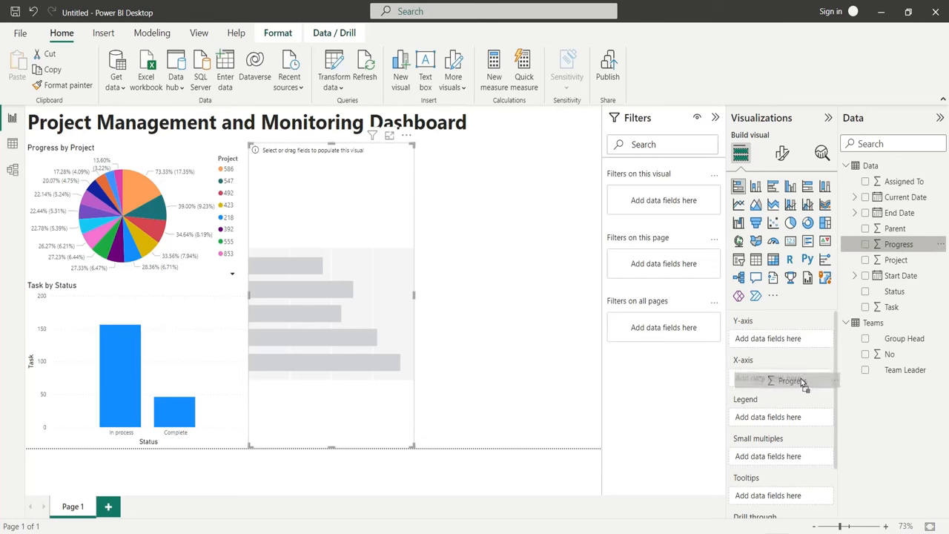
pyautogui.click(823, 380)
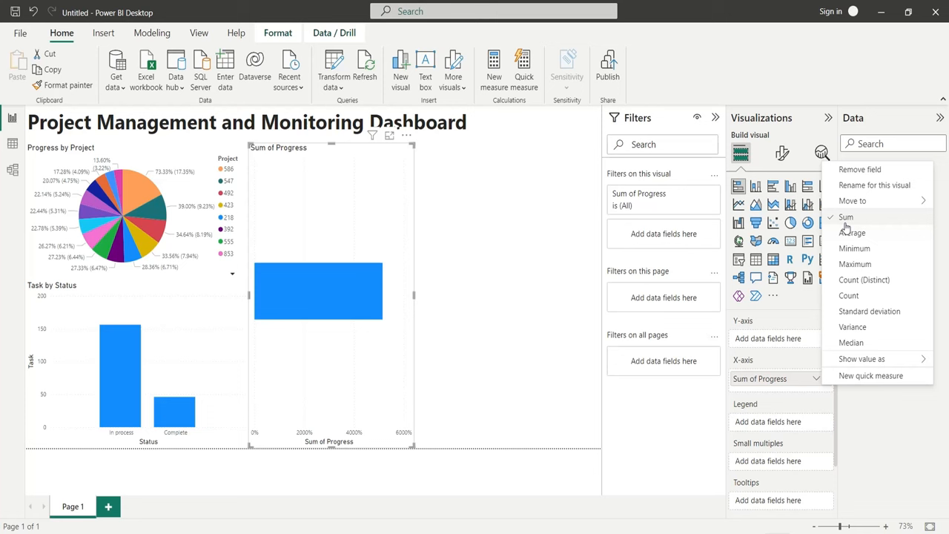
pyautogui.click(853, 232)
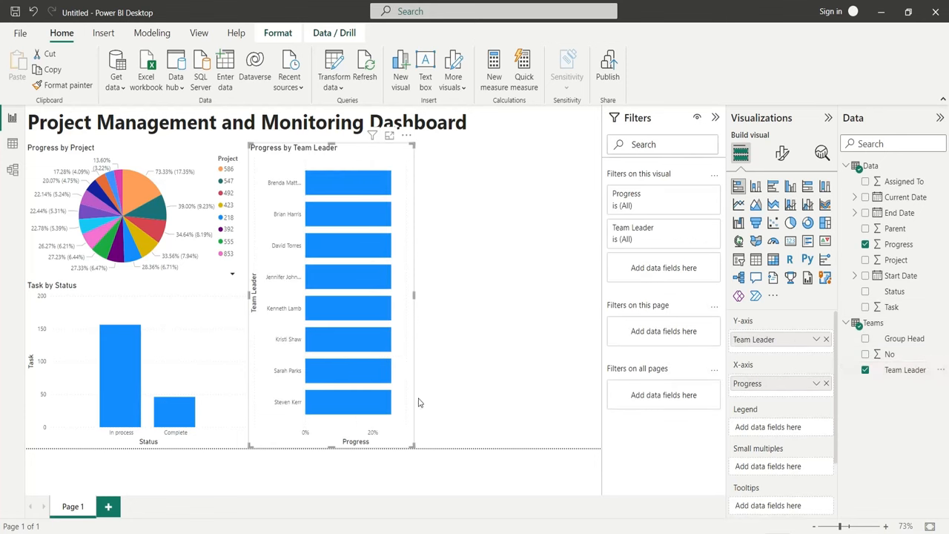
pyautogui.moveTo(320, 151)
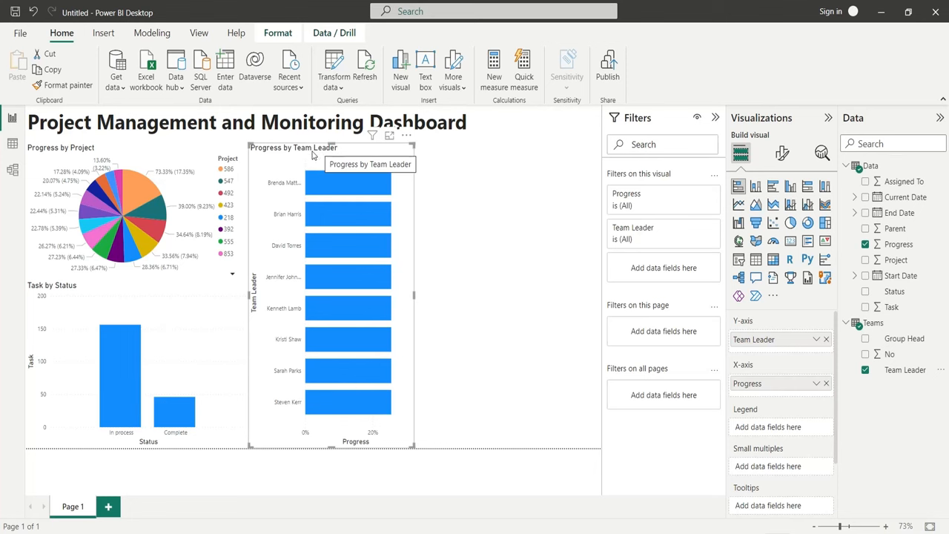
pyautogui.moveTo(12, 169)
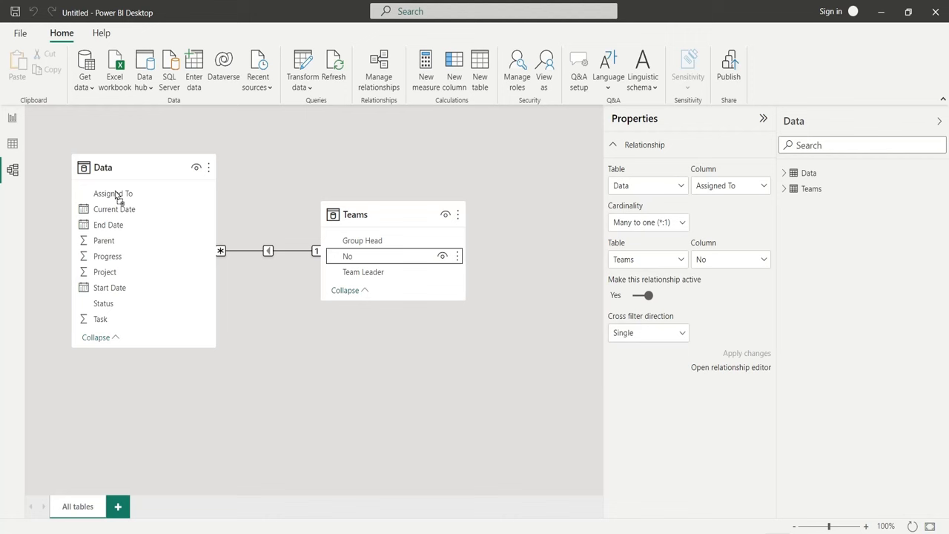
pyautogui.moveTo(31, 154)
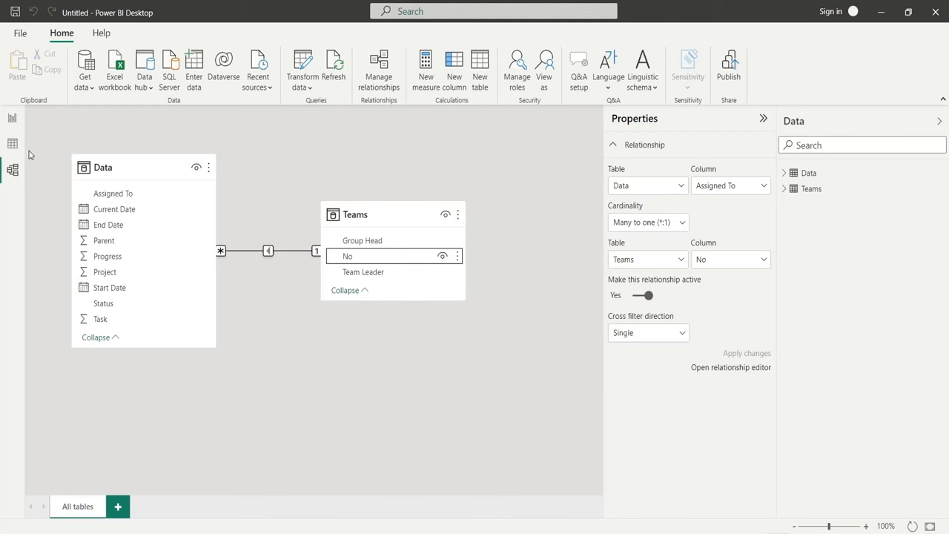
pyautogui.moveTo(12, 119)
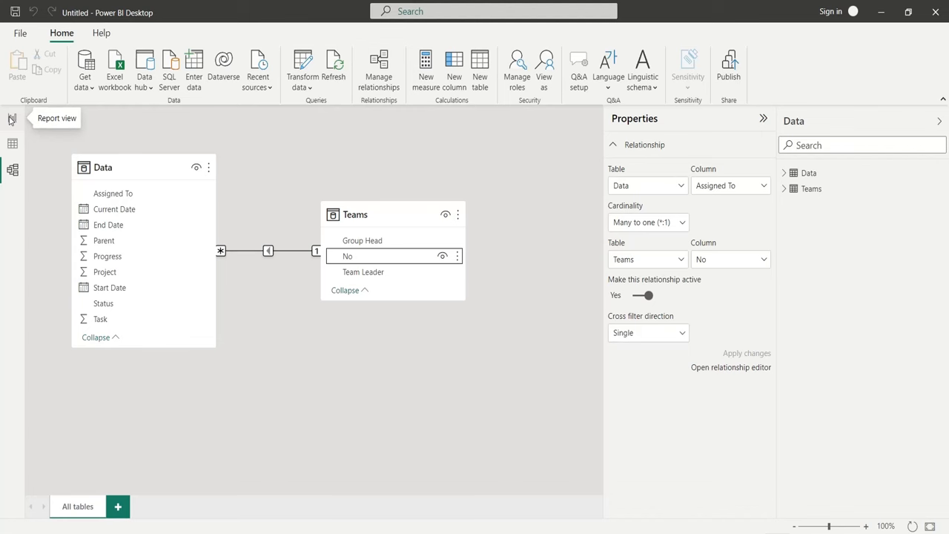
# Return to the report canvas showing the ranked Progress by Team Leader bars
pyautogui.click(11, 118)
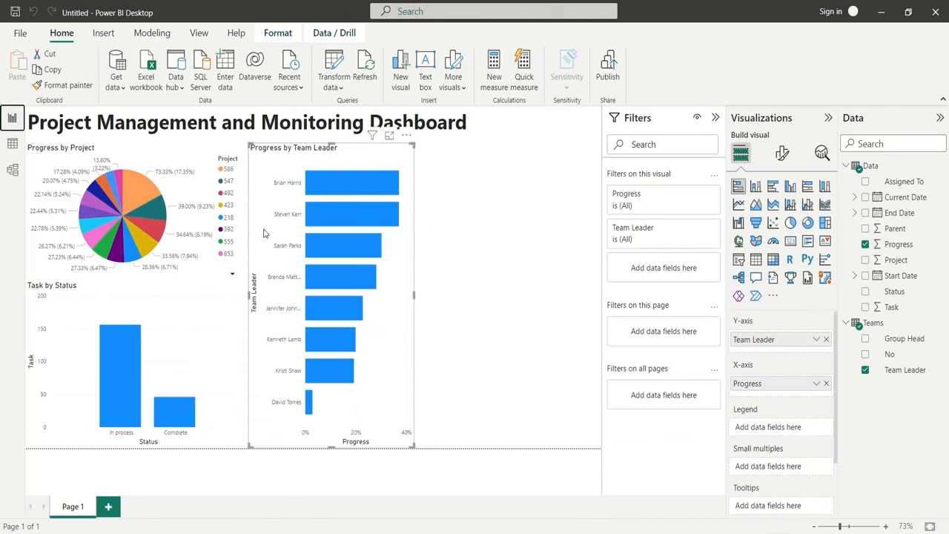
pyautogui.moveTo(181, 260)
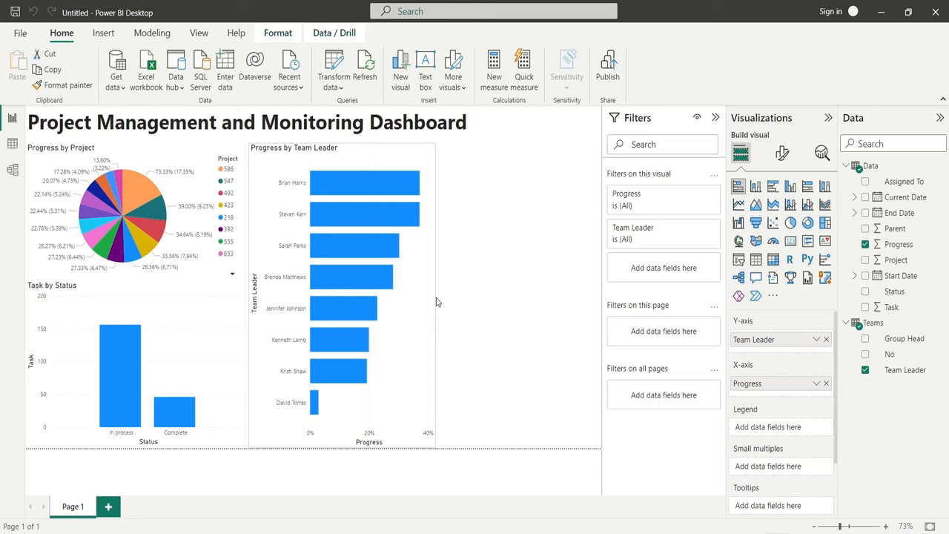
pyautogui.moveTo(434, 302)
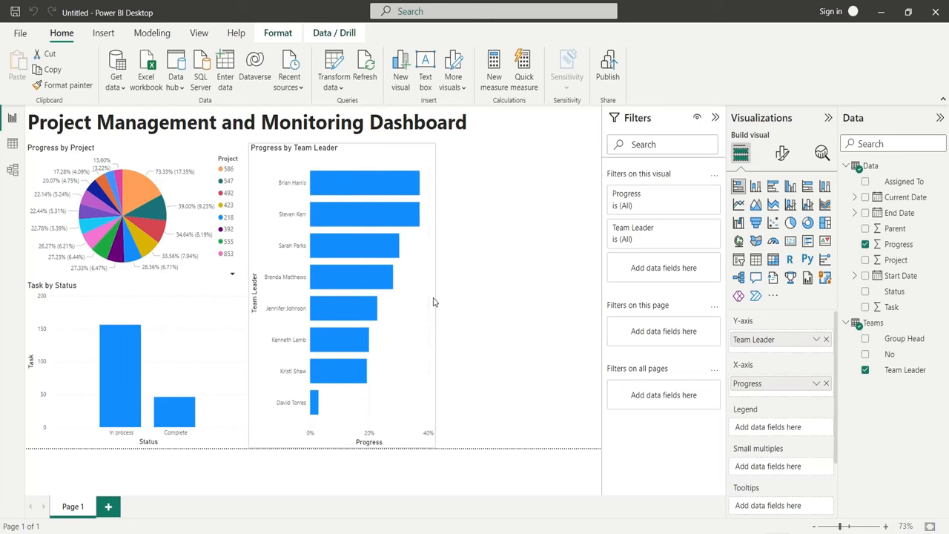
# Add a top-right column chart with Progress set to Don't summarize
pyautogui.click(365, 213)
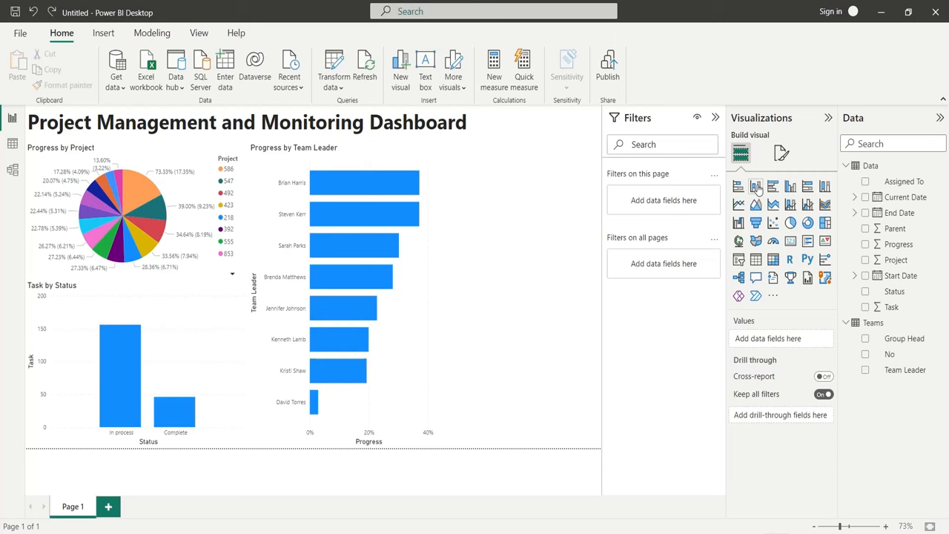
pyautogui.click(757, 187)
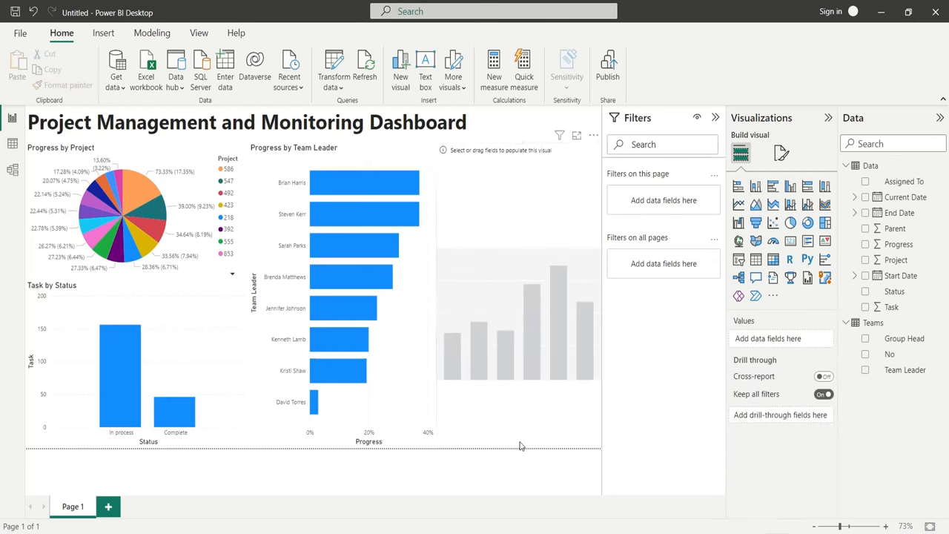
pyautogui.click(519, 215)
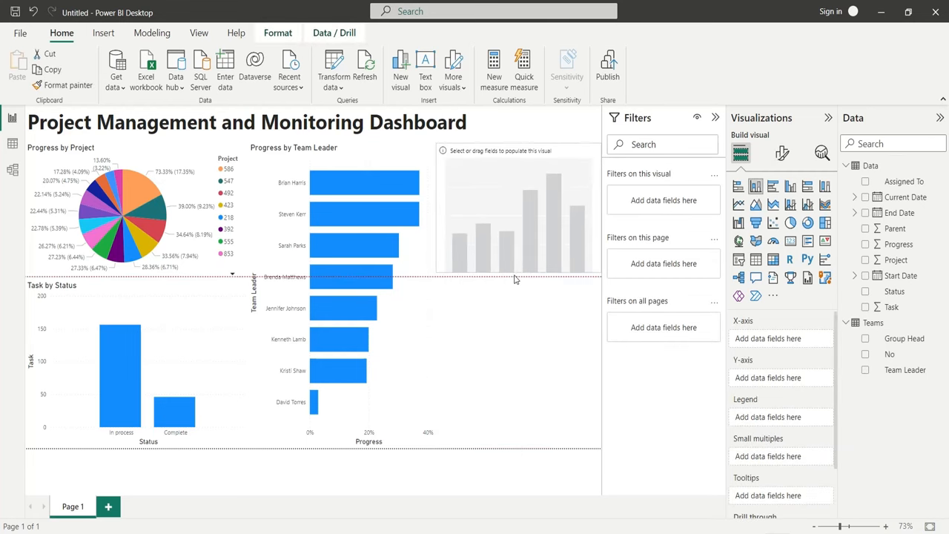
pyautogui.click(519, 215)
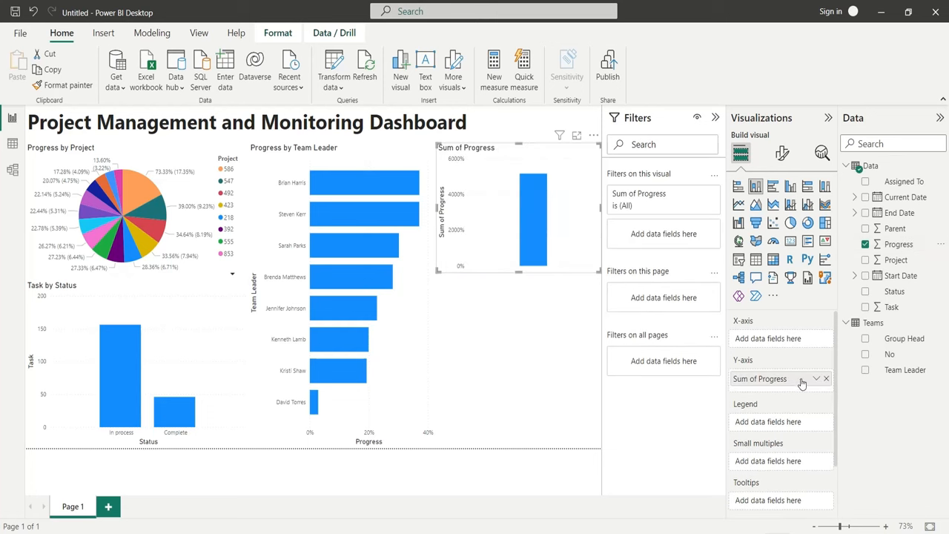
pyautogui.click(816, 378)
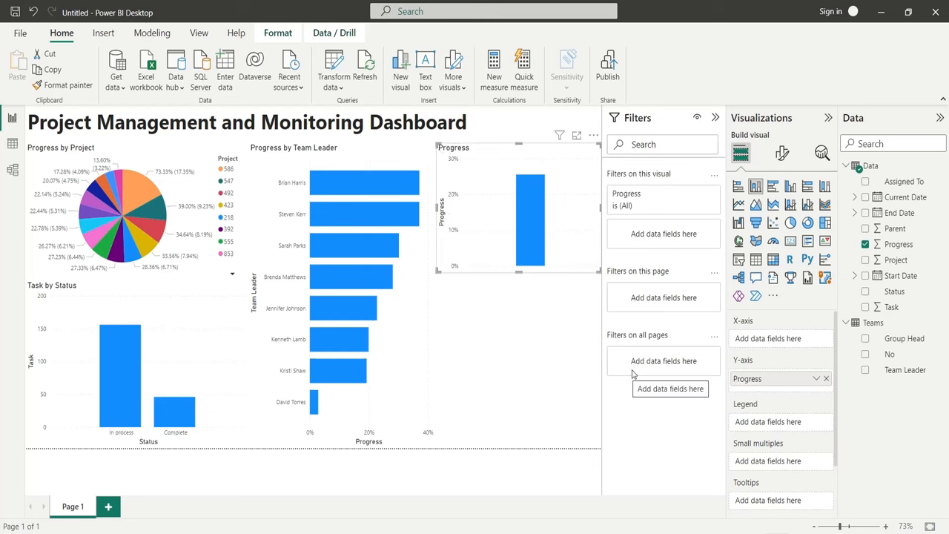
pyautogui.moveTo(905, 338)
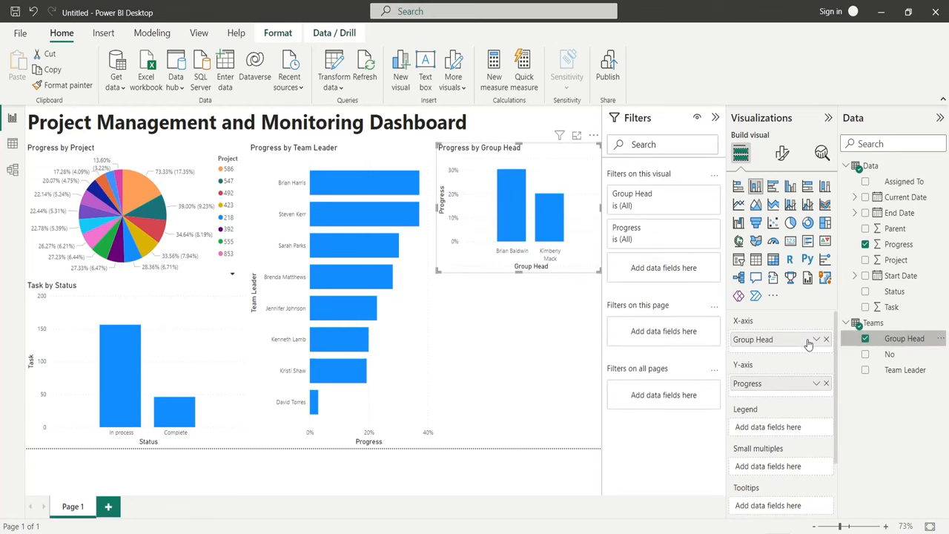
pyautogui.moveTo(549, 222)
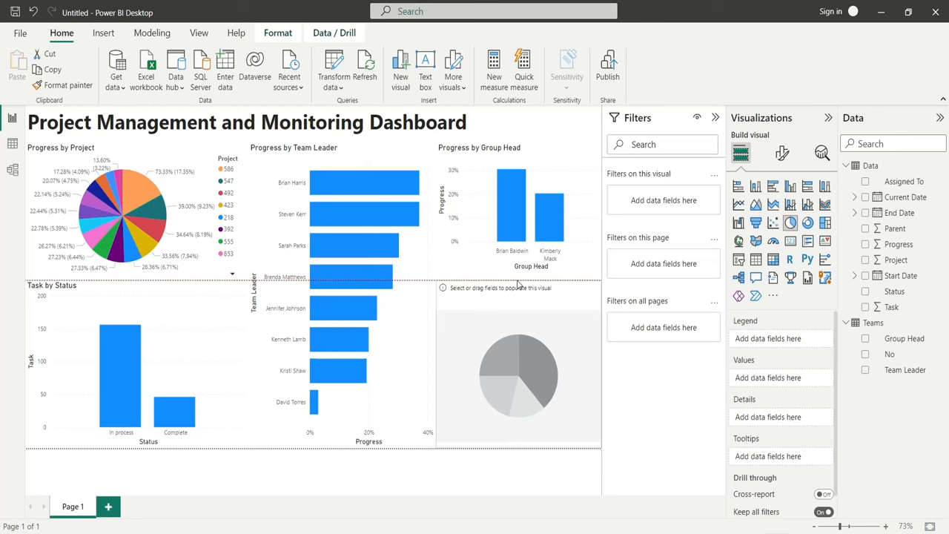
# Place a pie chart in the lower right with Progress as its values
pyautogui.click(511, 200)
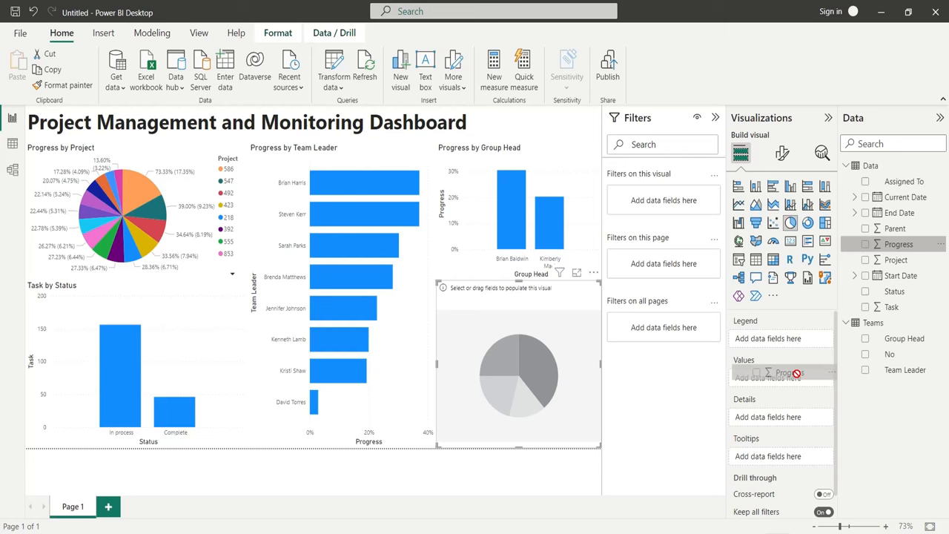
pyautogui.click(865, 243)
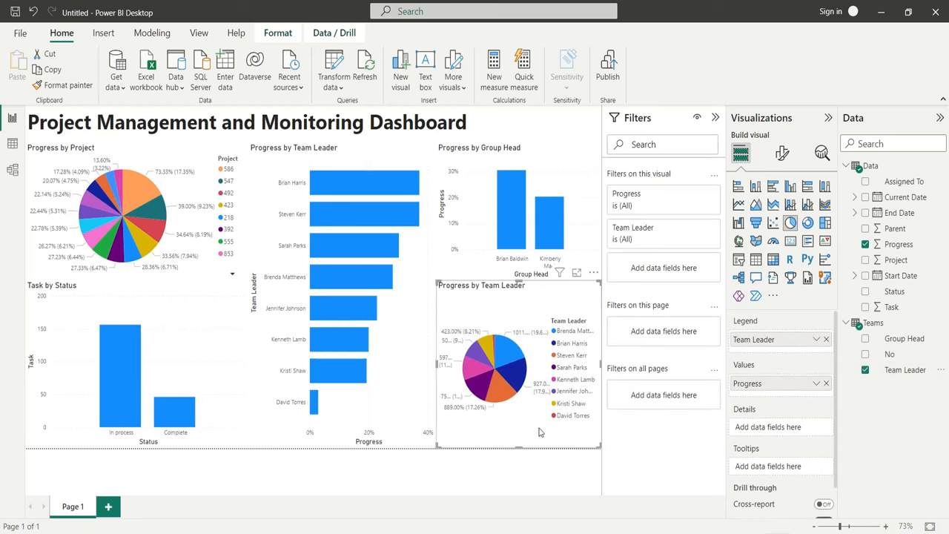
pyautogui.moveTo(489, 421)
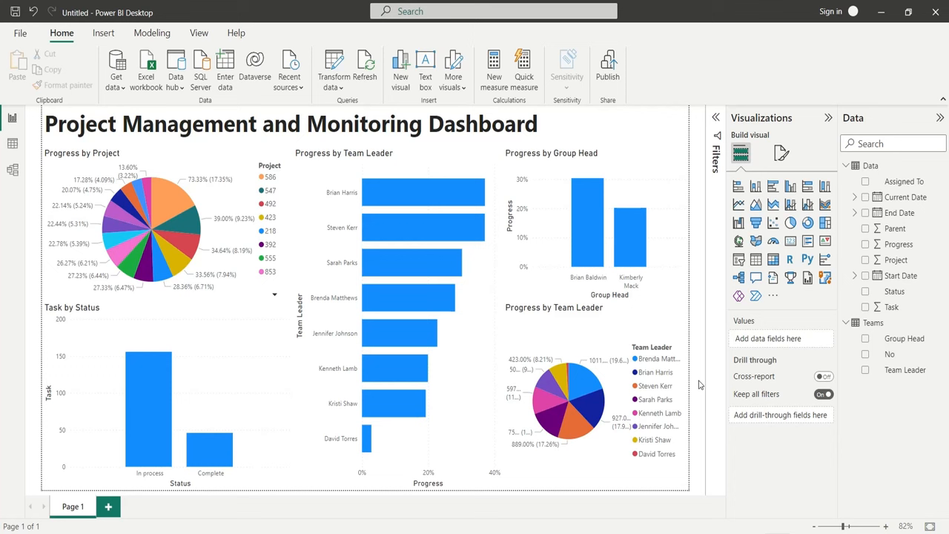
pyautogui.moveTo(3, 443)
pyautogui.write('D')
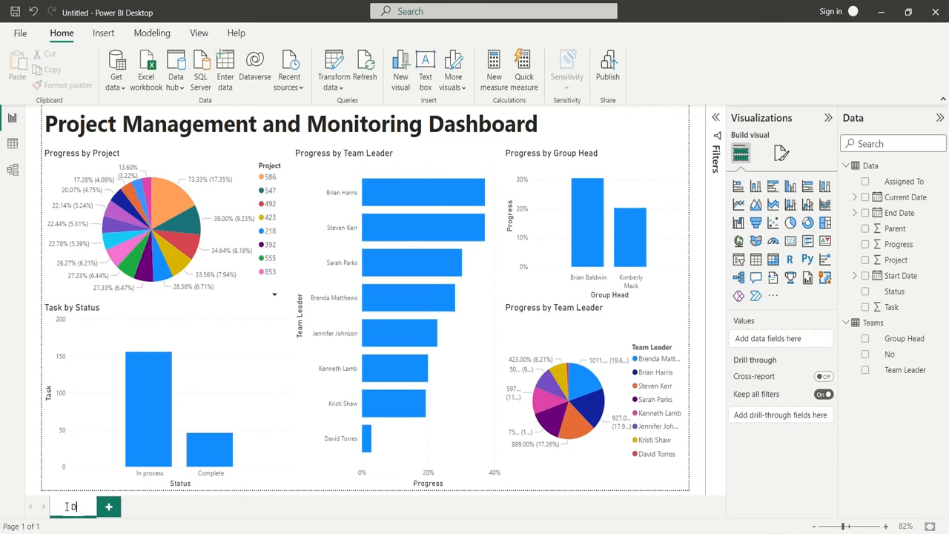
# Rename the first page Dashboard and add a new page named Gantt Chart
pyautogui.write('board')
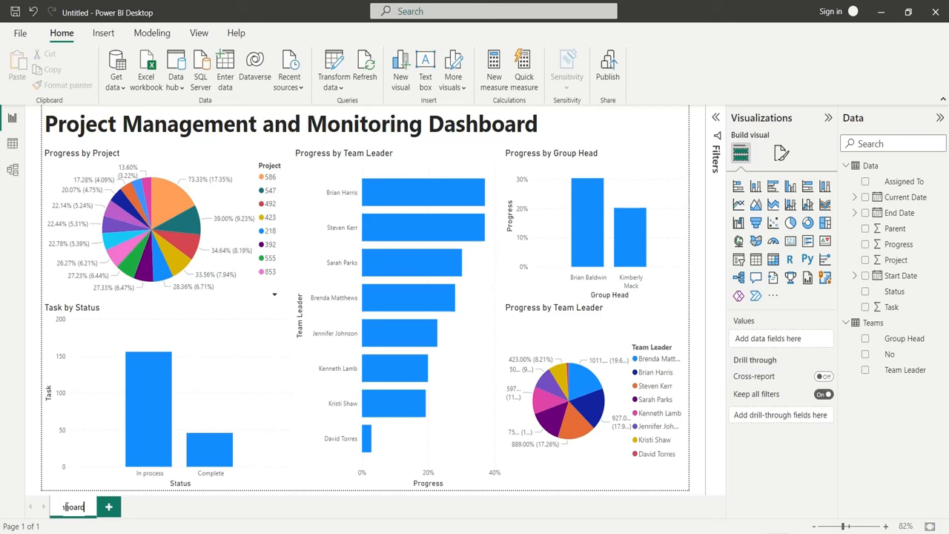
pyautogui.click(108, 508)
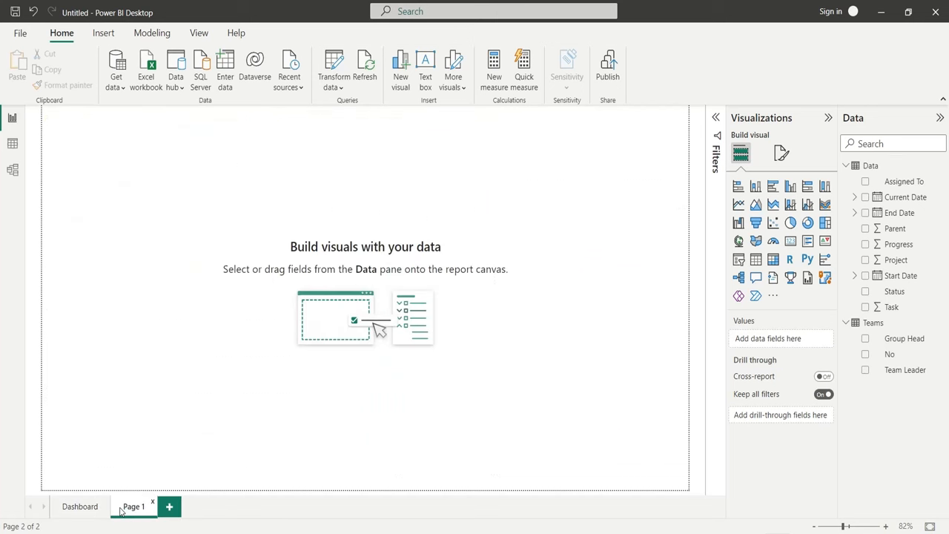
pyautogui.write('Gantt Chart')
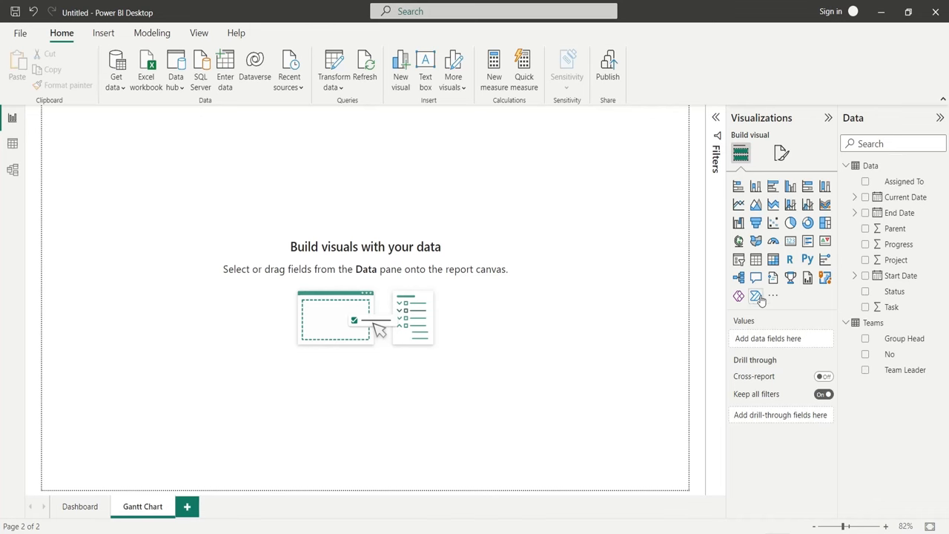
pyautogui.click(772, 297)
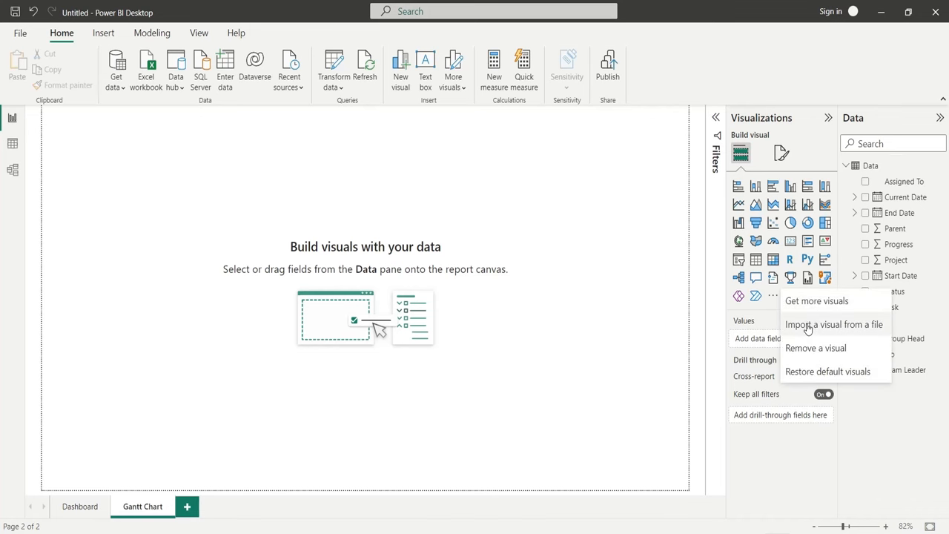
# Import the Gantt custom visual from its PBIVIZ file in the visuals folder
pyautogui.click(833, 323)
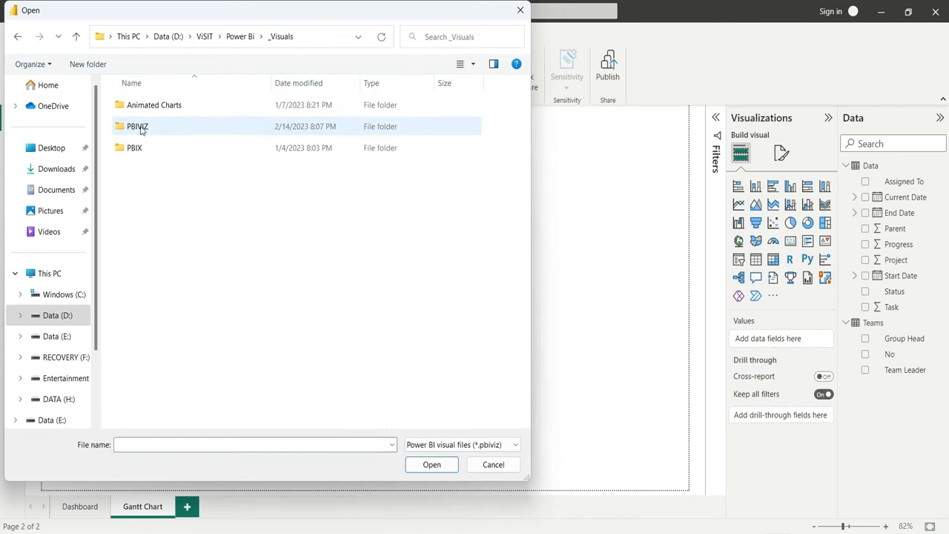
pyautogui.doubleClick(136, 126)
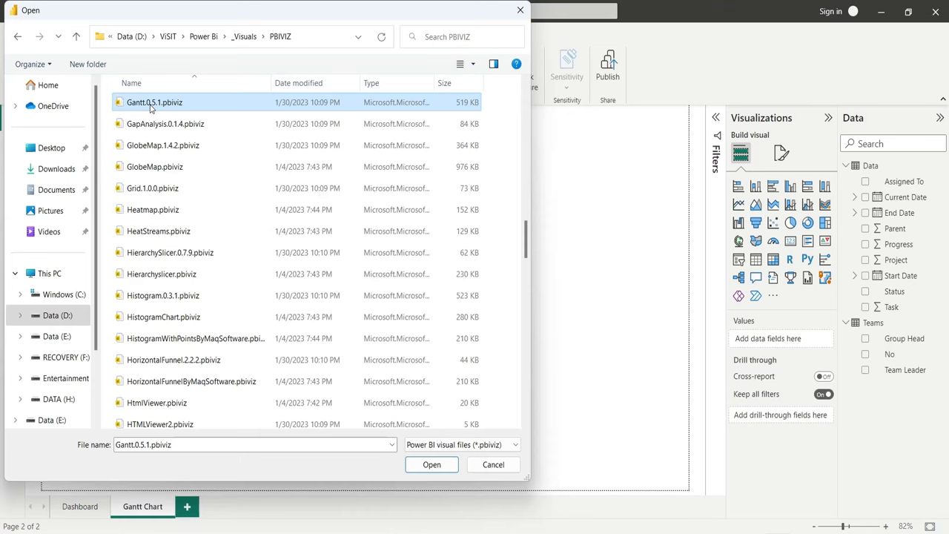
pyautogui.click(432, 464)
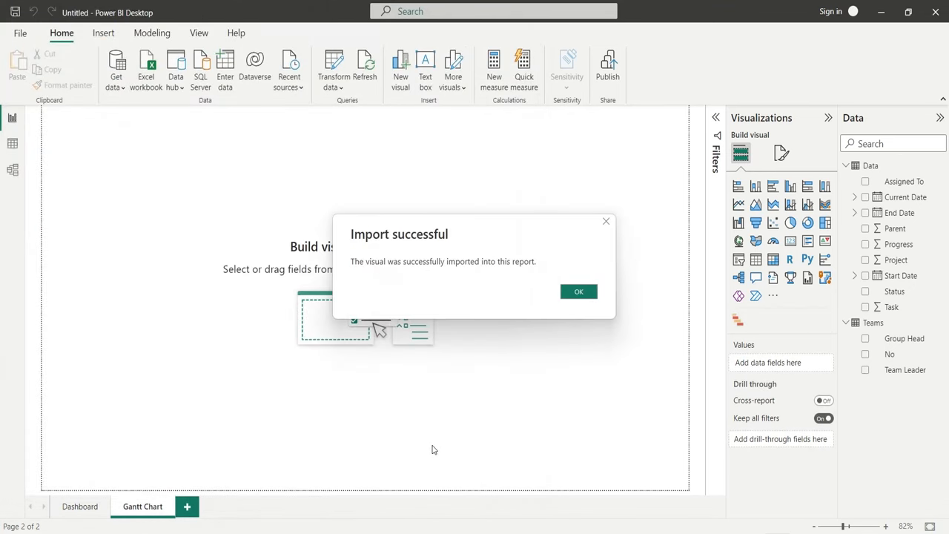
pyautogui.click(578, 291)
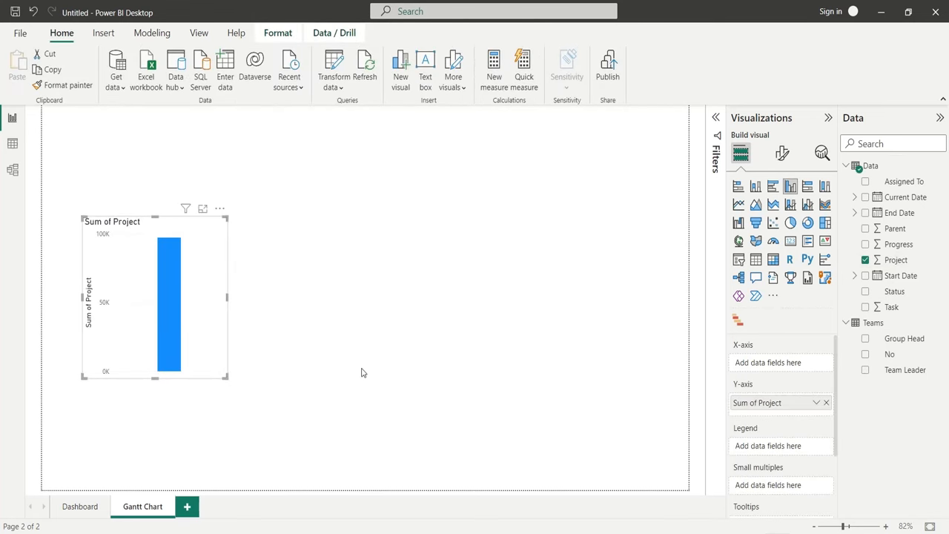
# Make the Project visual a vertical-list slicer and insert an empty Gantt visual beside it
pyautogui.click(738, 222)
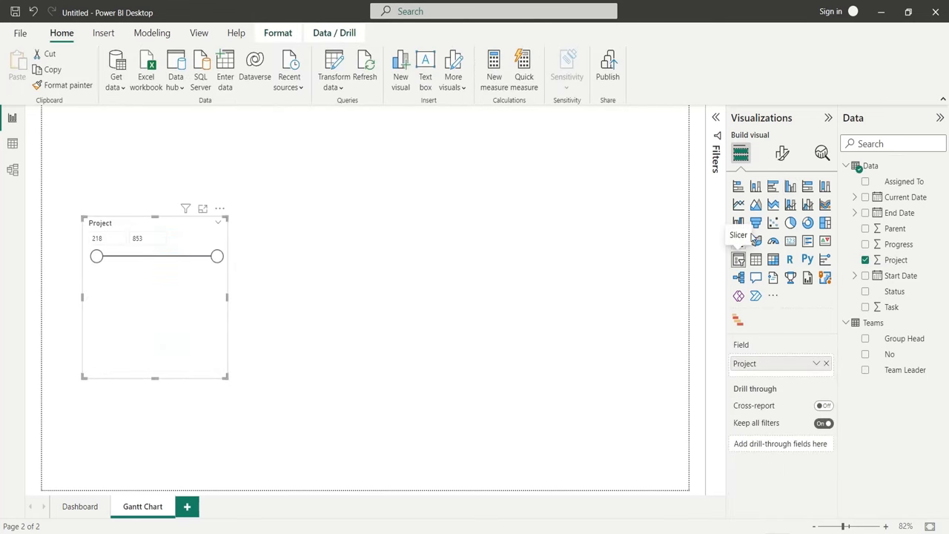
pyautogui.click(781, 152)
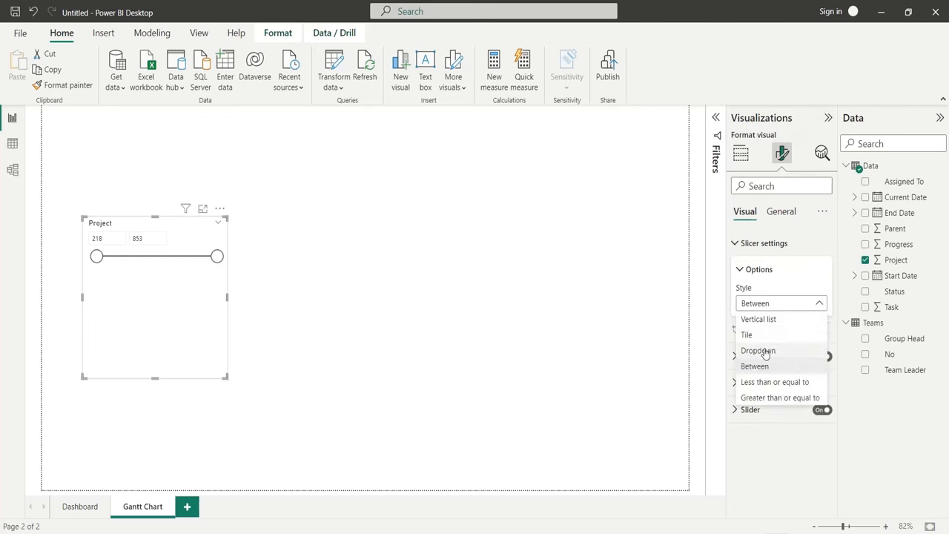
pyautogui.click(759, 319)
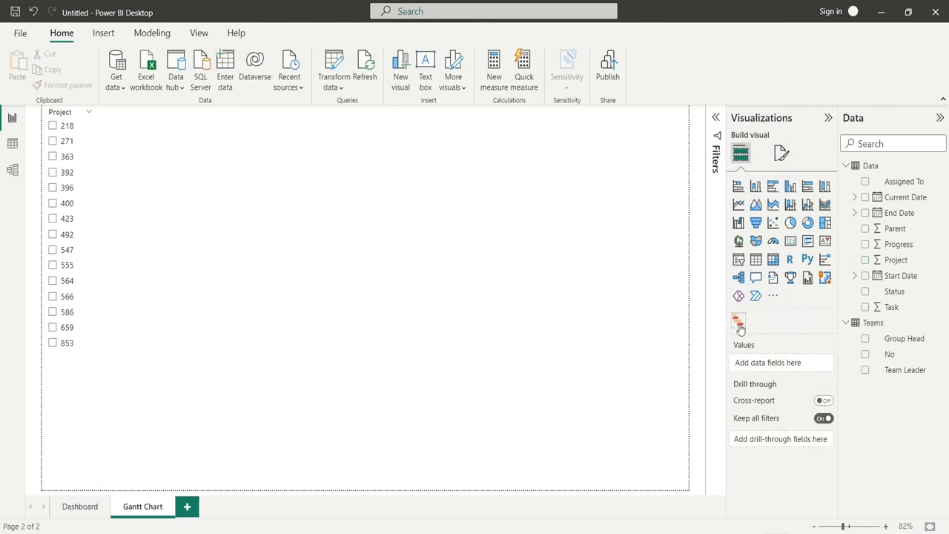
pyautogui.click(738, 321)
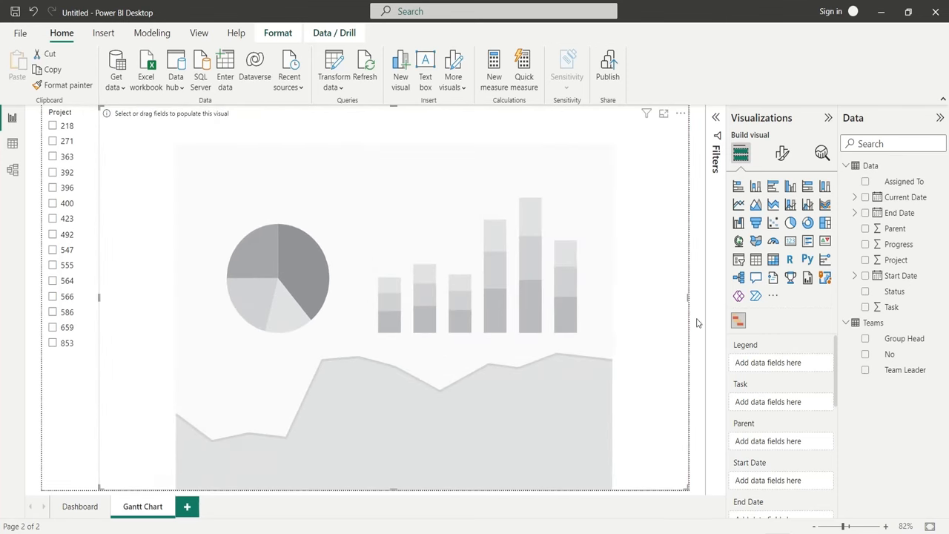
pyautogui.moveTo(675, 323)
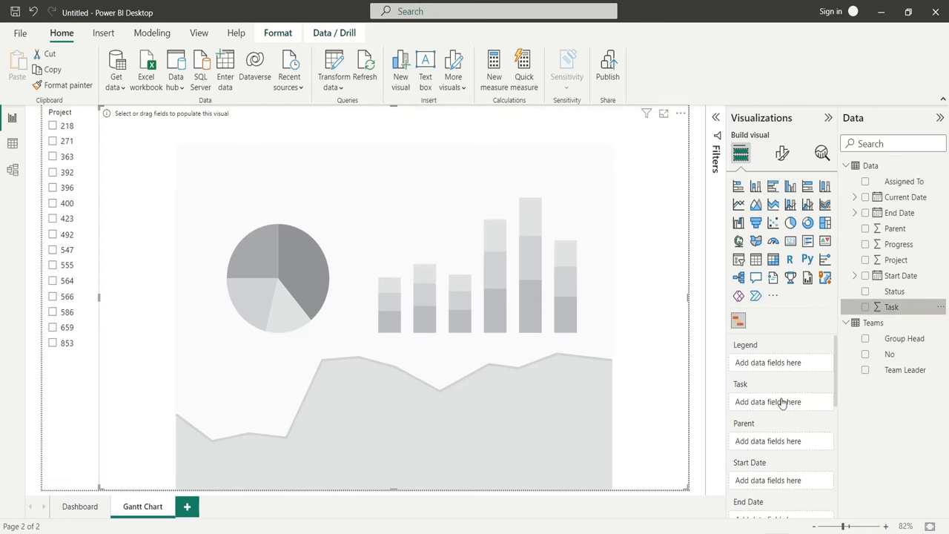
# Fill the Gantt wells with Task, Parent, Start Date and Progress, then filter the slicer to project 218
pyautogui.click(866, 307)
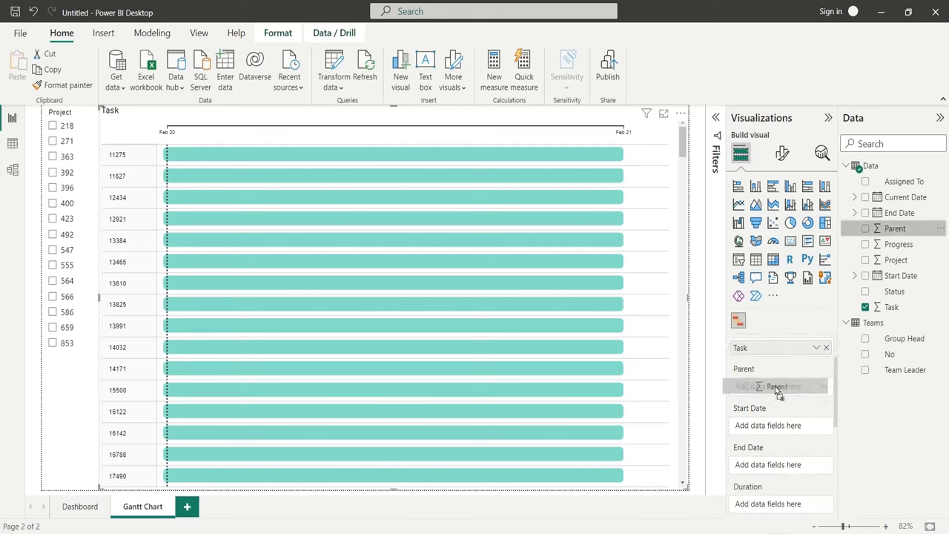
pyautogui.click(774, 385)
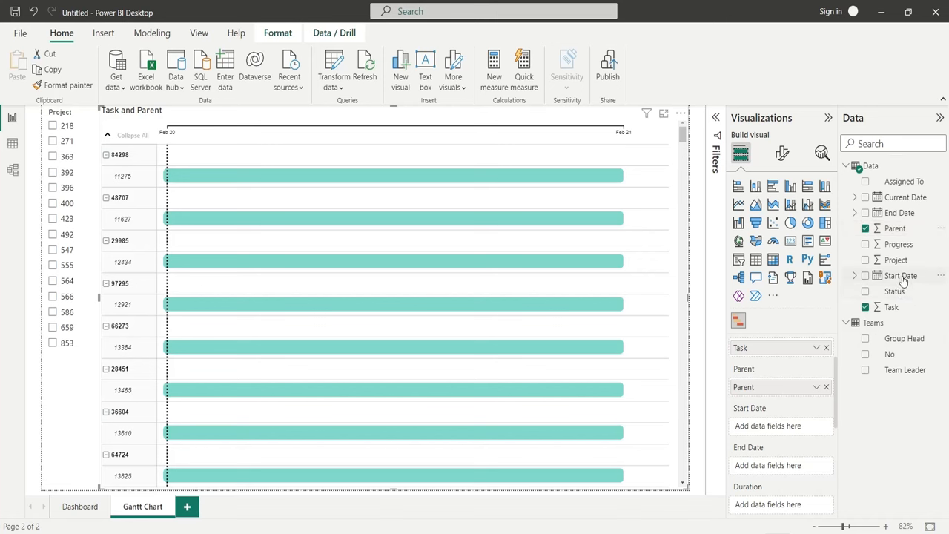
pyautogui.click(866, 275)
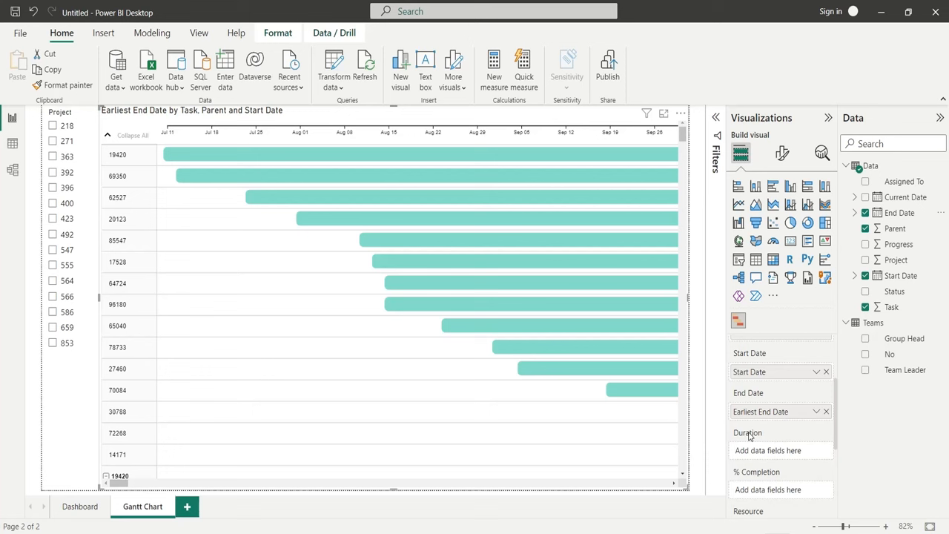
pyautogui.moveTo(783, 441)
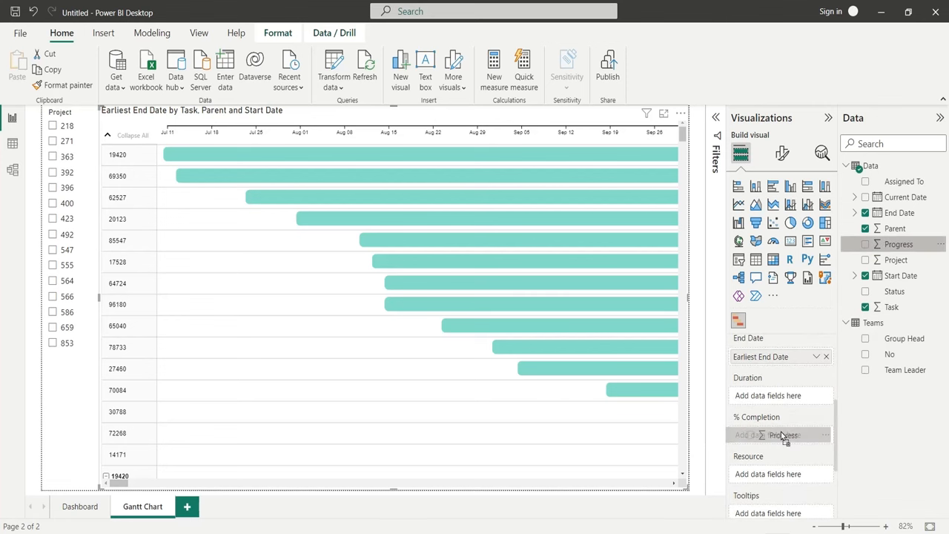
pyautogui.moveTo(899, 243); pyautogui.dragTo(771, 436)
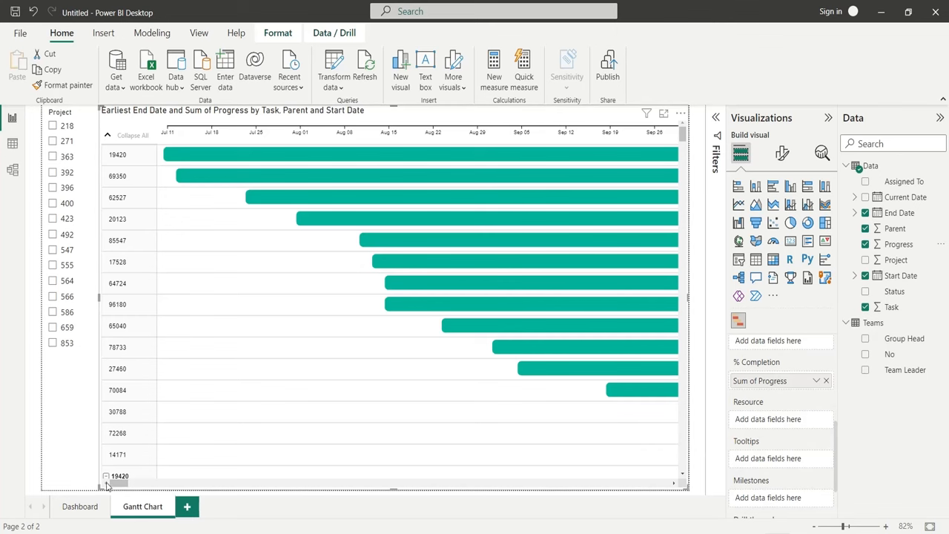
pyautogui.moveTo(116, 484); pyautogui.dragTo(160, 483)
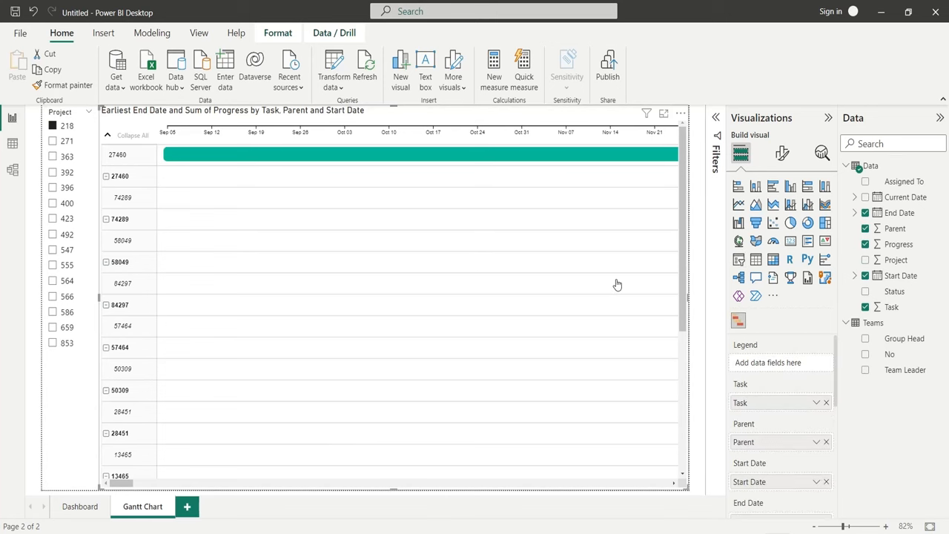
pyautogui.moveTo(780, 146)
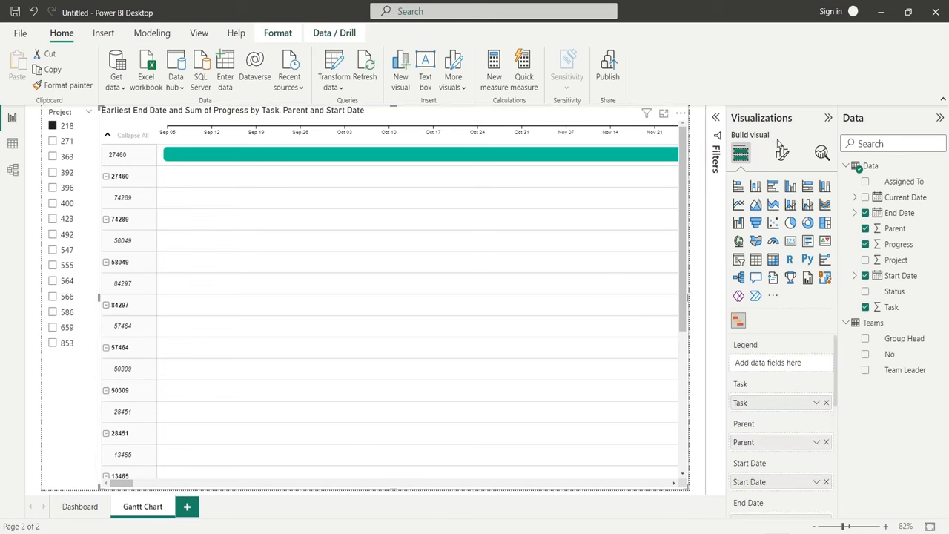
# Set the Gantt task bar height to 18 in Task Settings
pyautogui.click(781, 153)
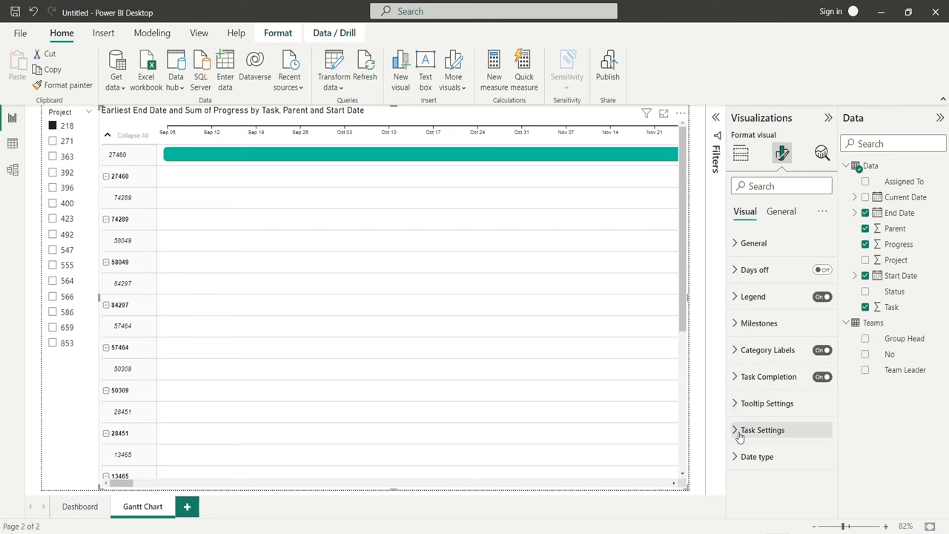
pyautogui.click(762, 430)
pyautogui.write('20')
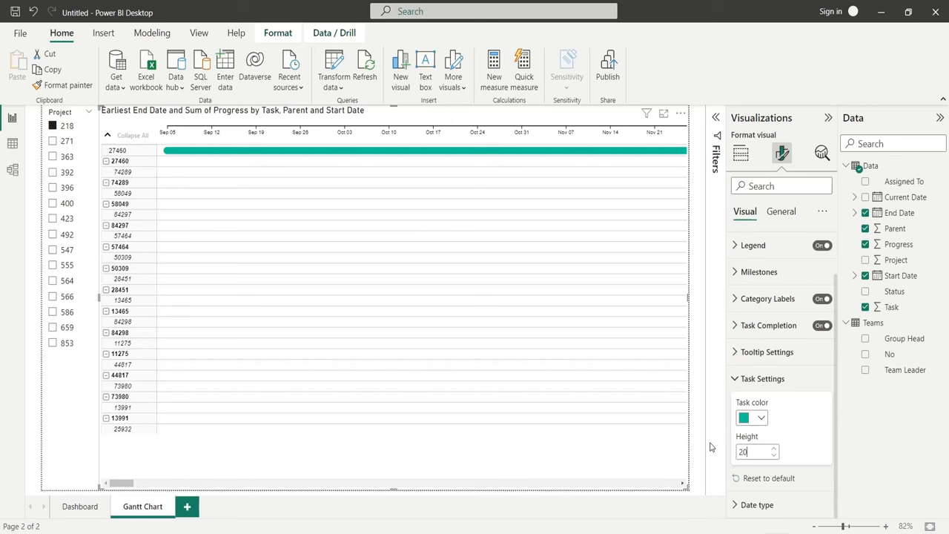
pyautogui.write('18')
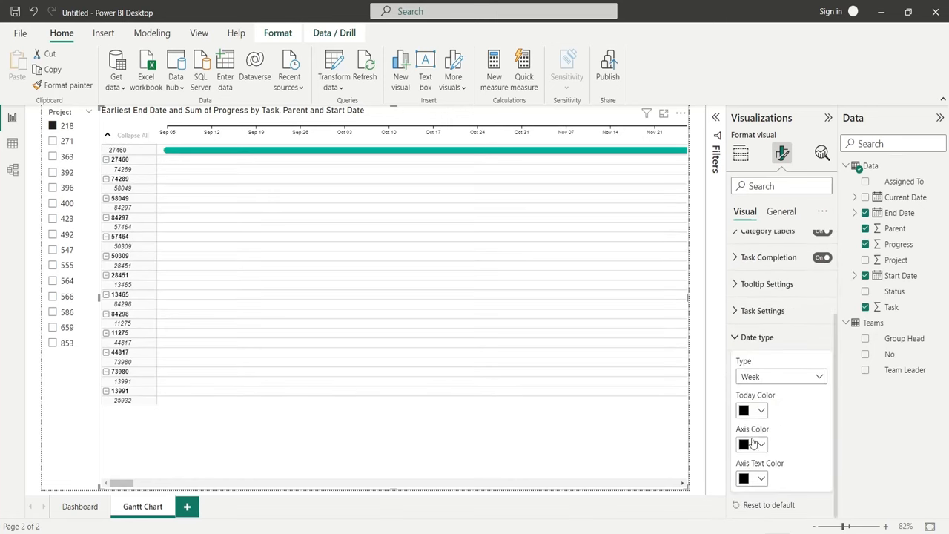
# Change the Gantt timeline Date type to Year
pyautogui.click(780, 377)
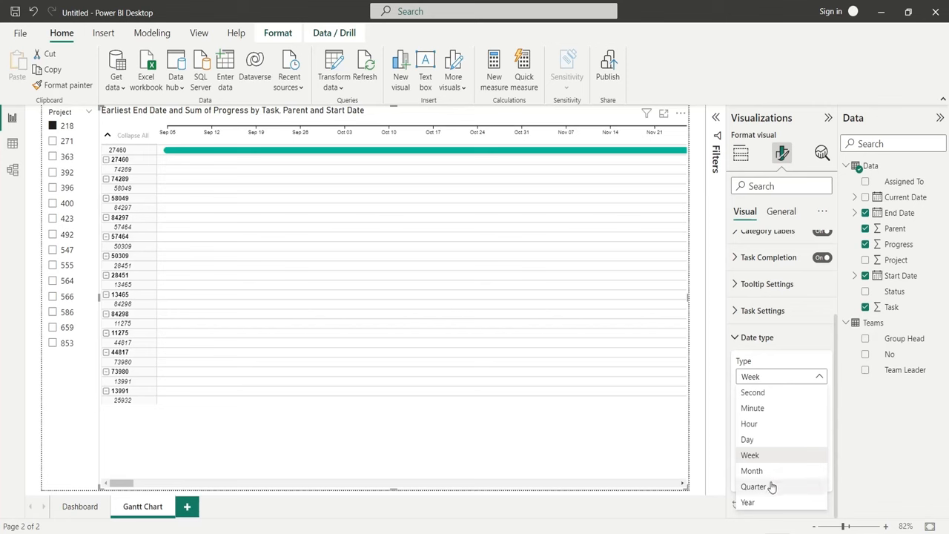
pyautogui.click(754, 487)
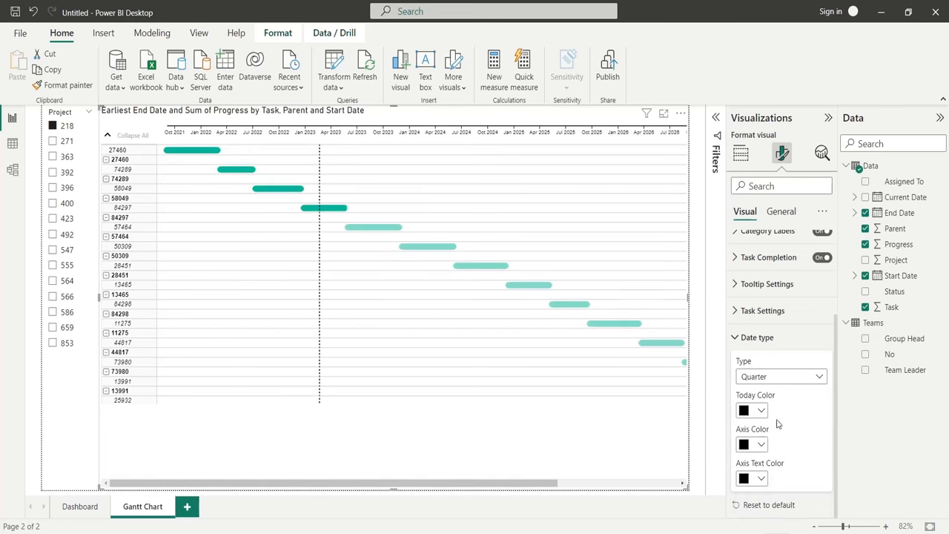
pyautogui.click(781, 377)
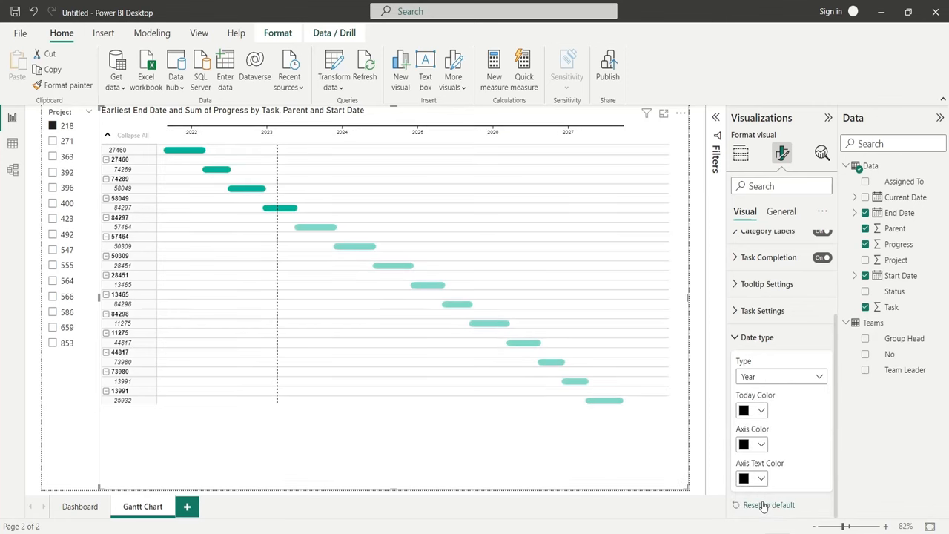
pyautogui.click(742, 153)
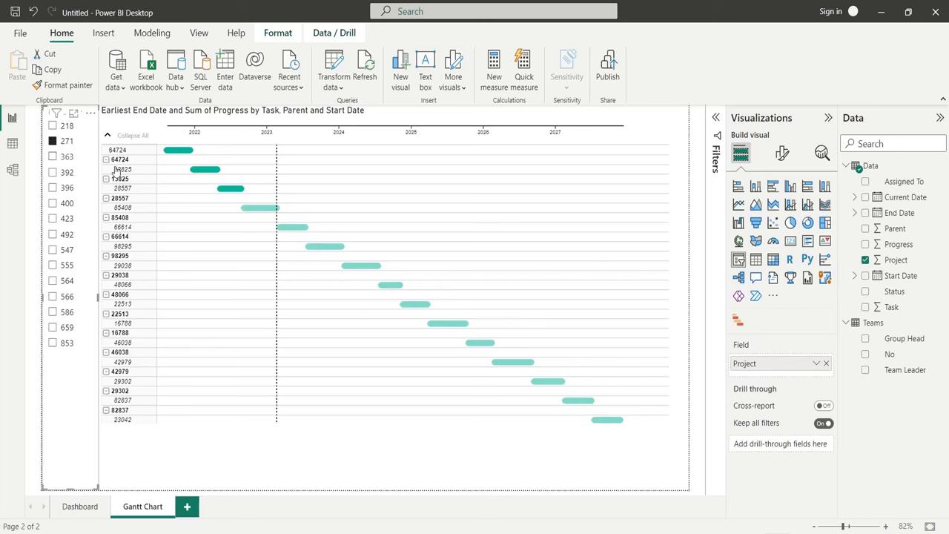
pyautogui.moveTo(255, 207)
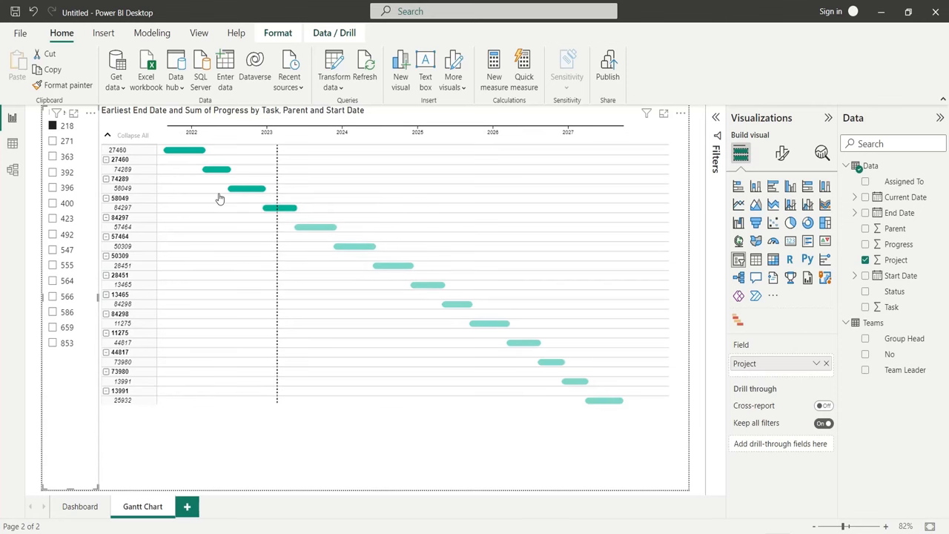
pyautogui.moveTo(241, 200)
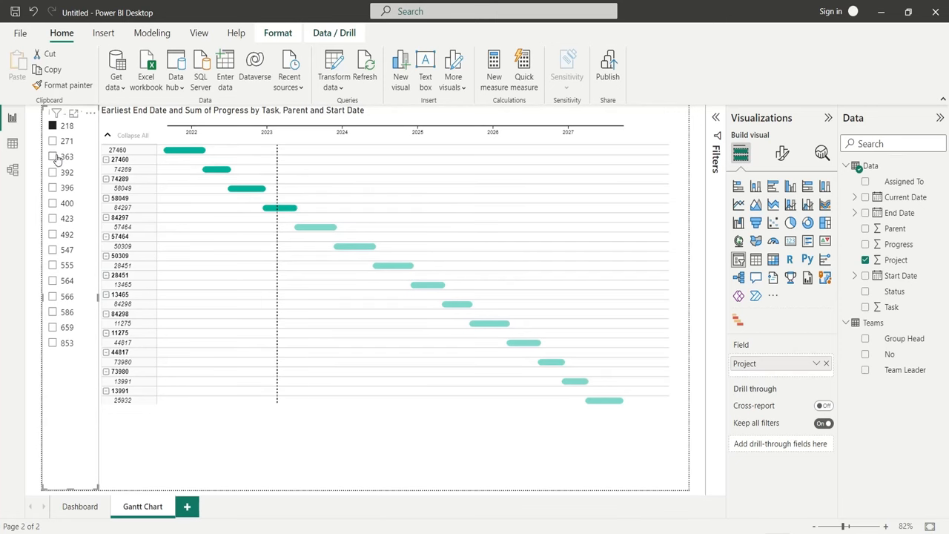
pyautogui.moveTo(264, 207)
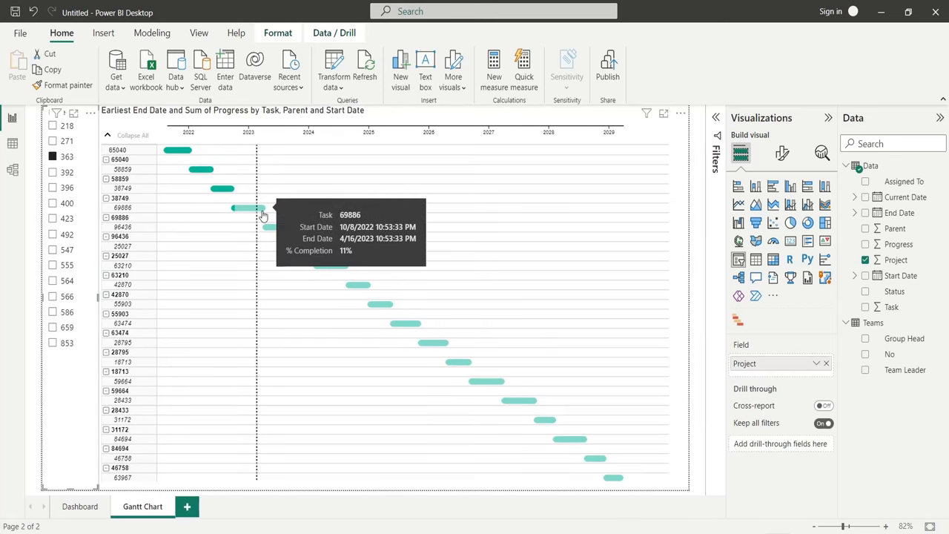